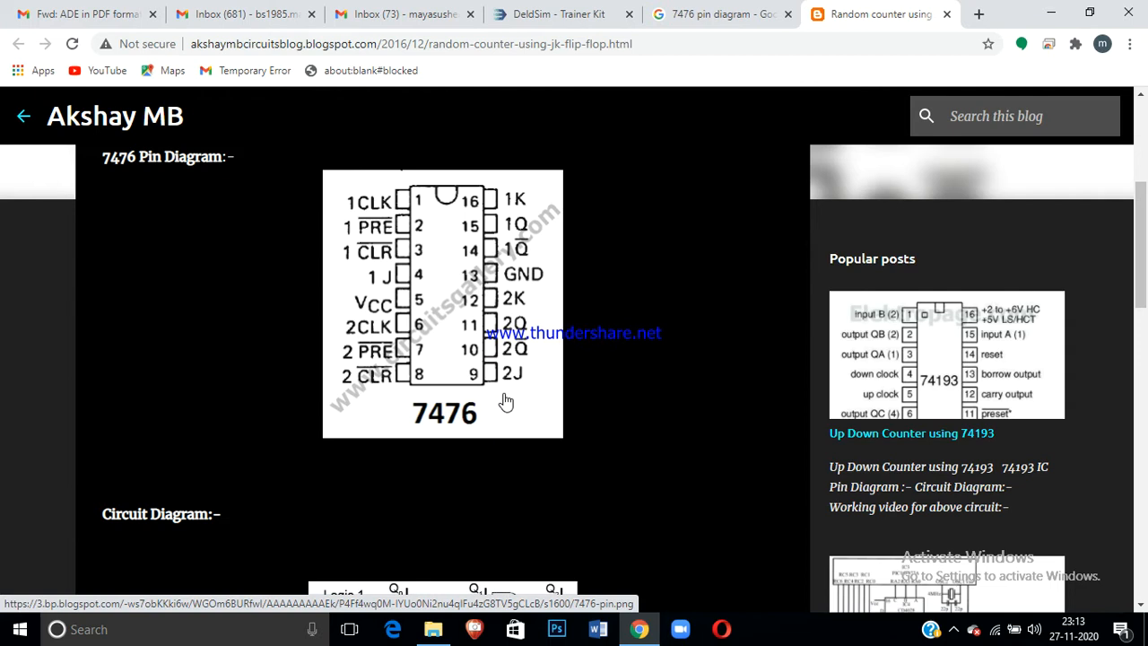
mouse_move(431, 436)
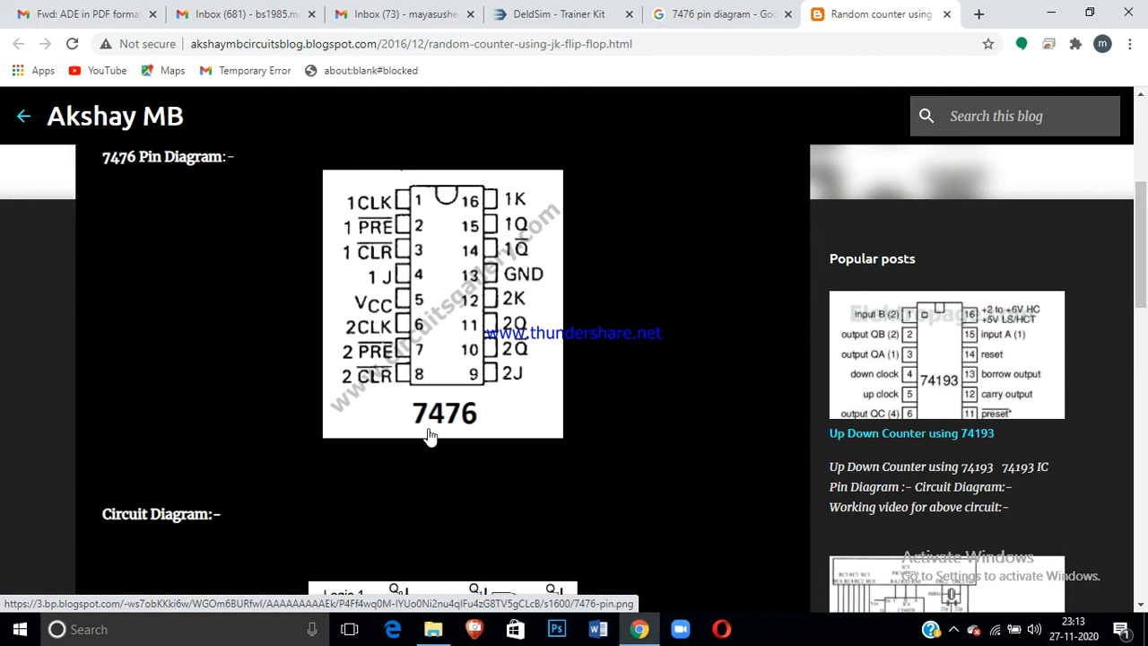
mouse_move(488, 439)
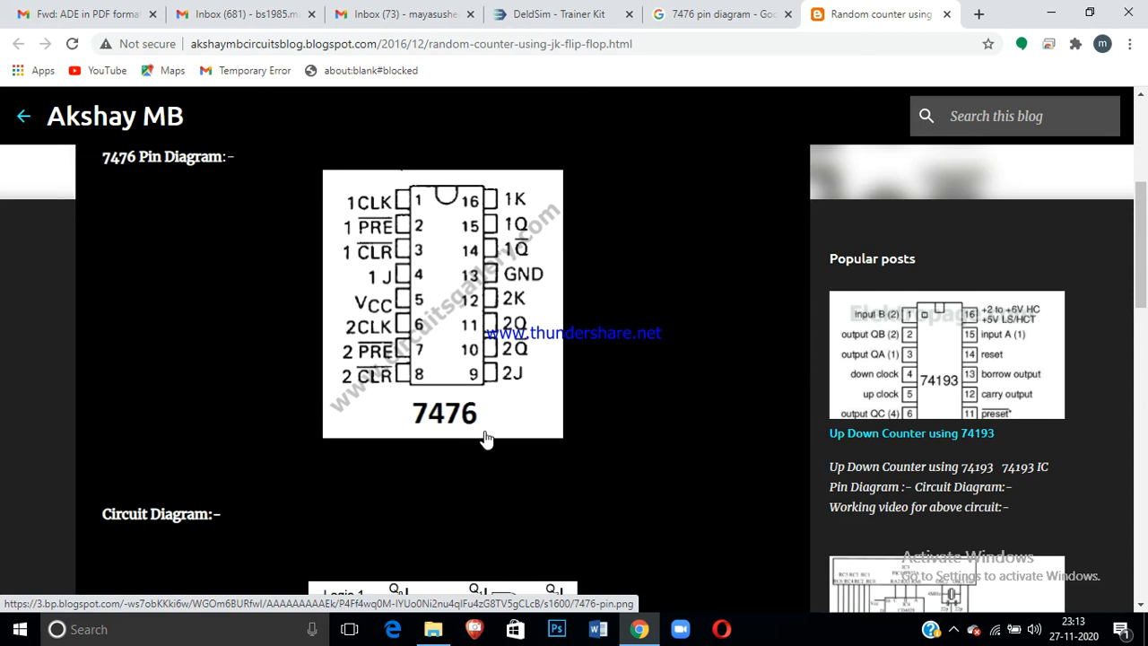
mouse_move(403, 260)
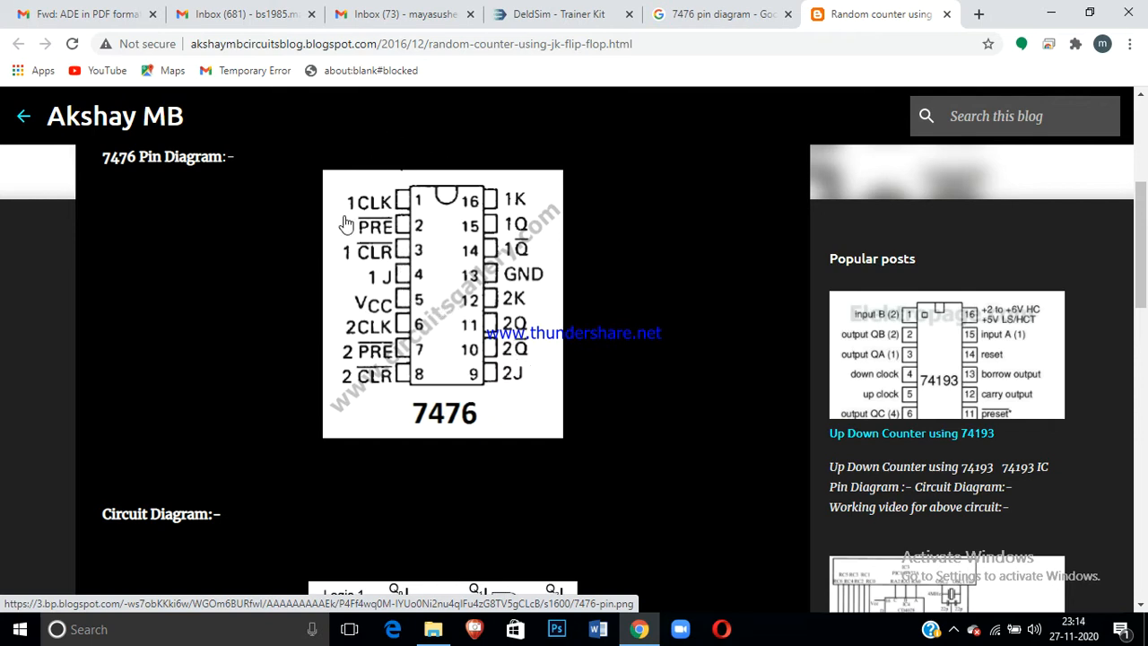
mouse_move(409, 253)
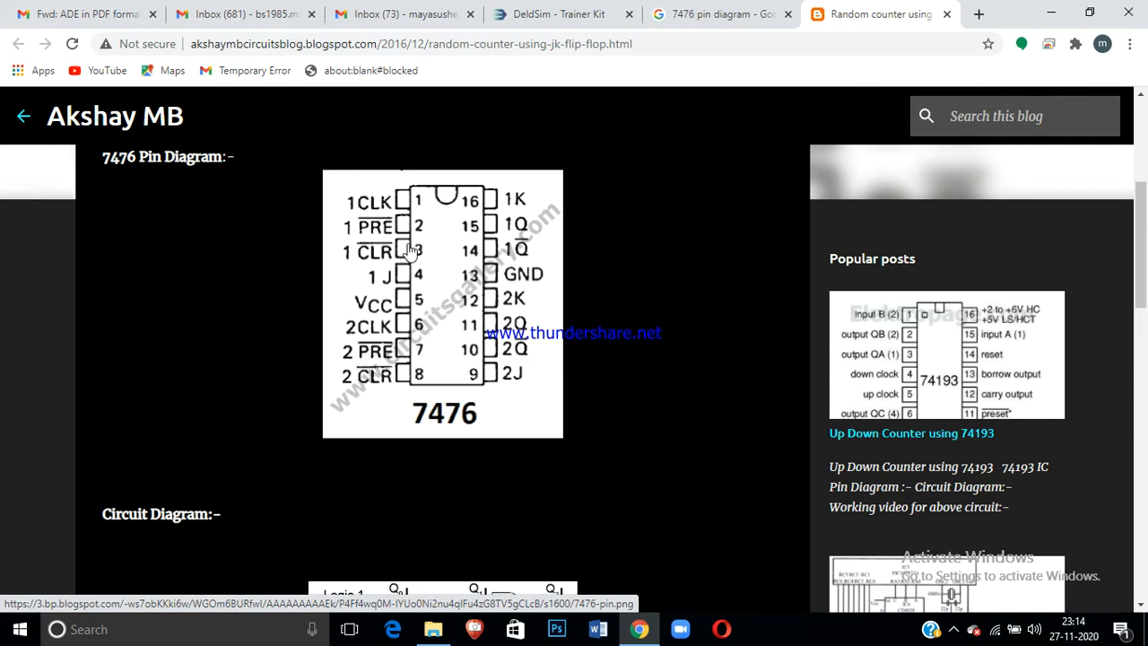
mouse_move(423, 215)
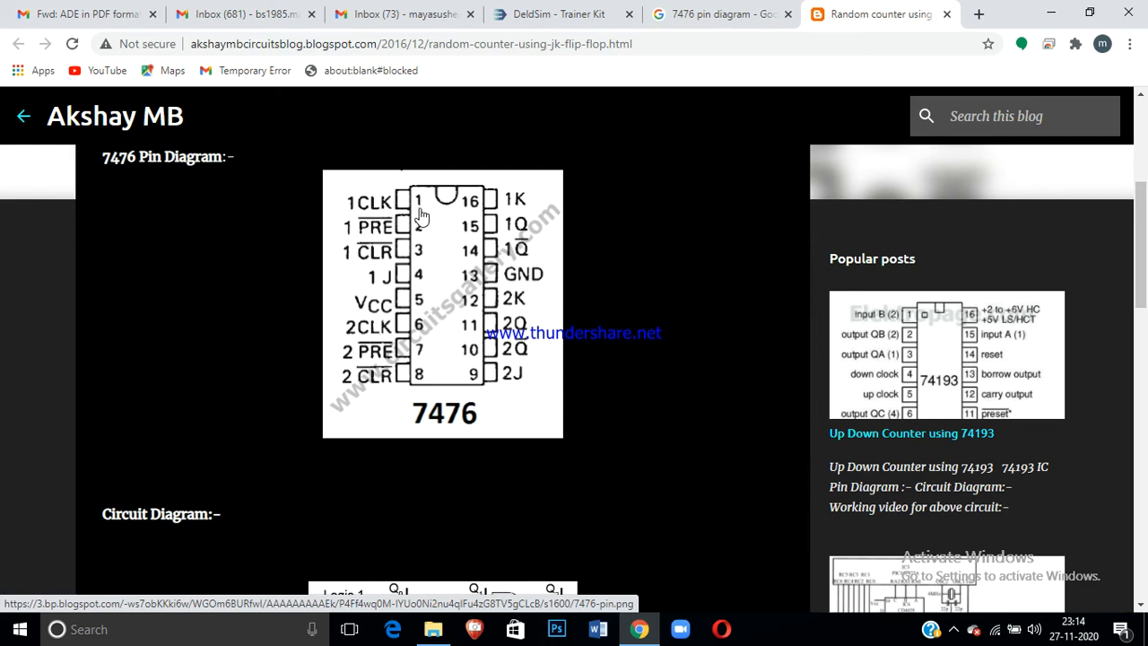
mouse_move(411, 255)
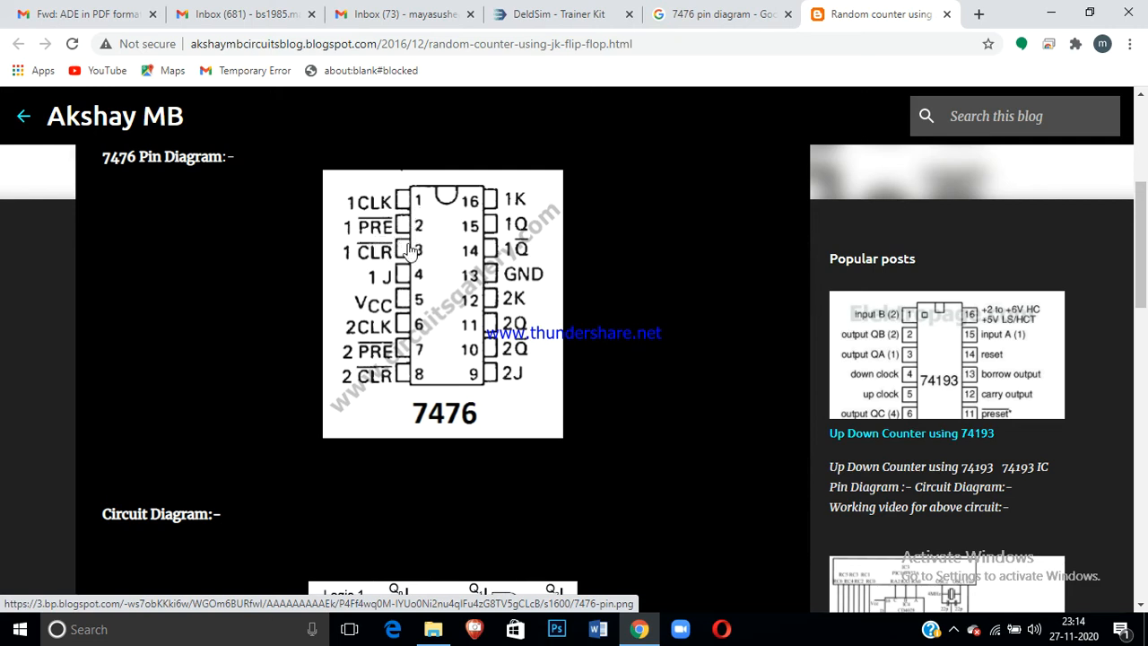
mouse_move(411, 267)
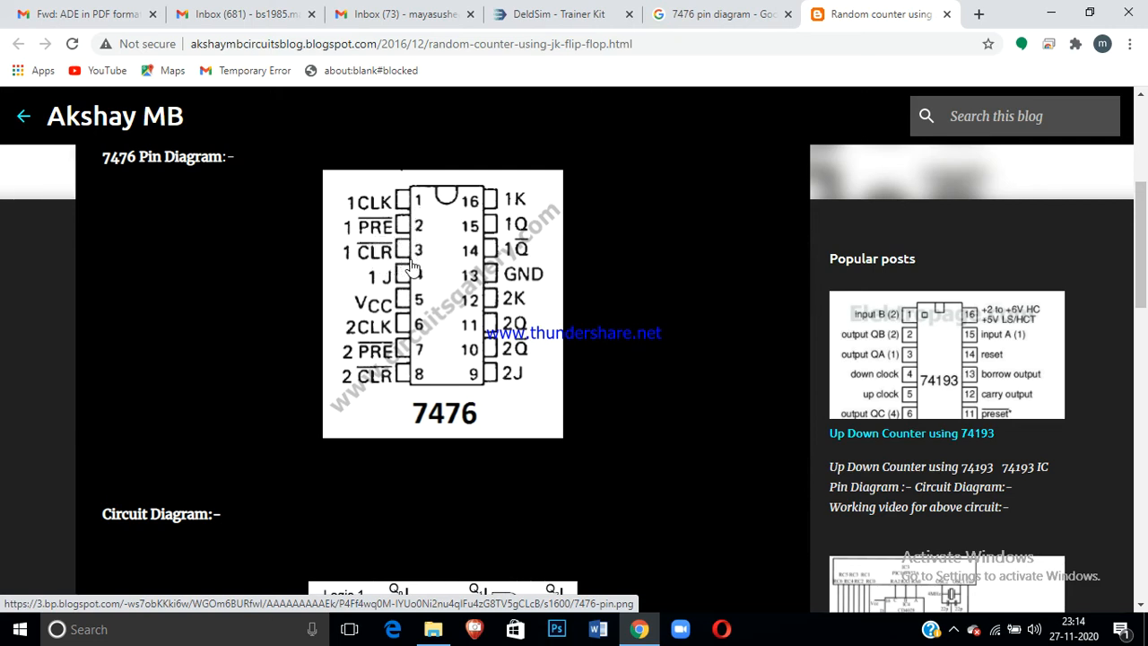
mouse_move(396, 287)
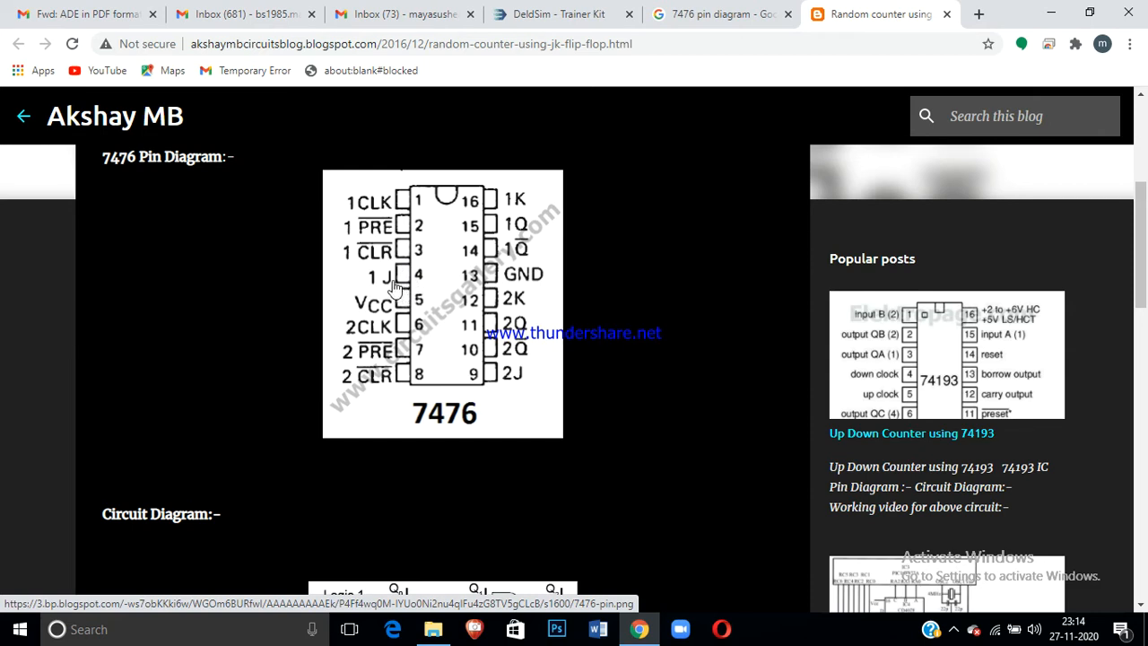
mouse_move(384, 319)
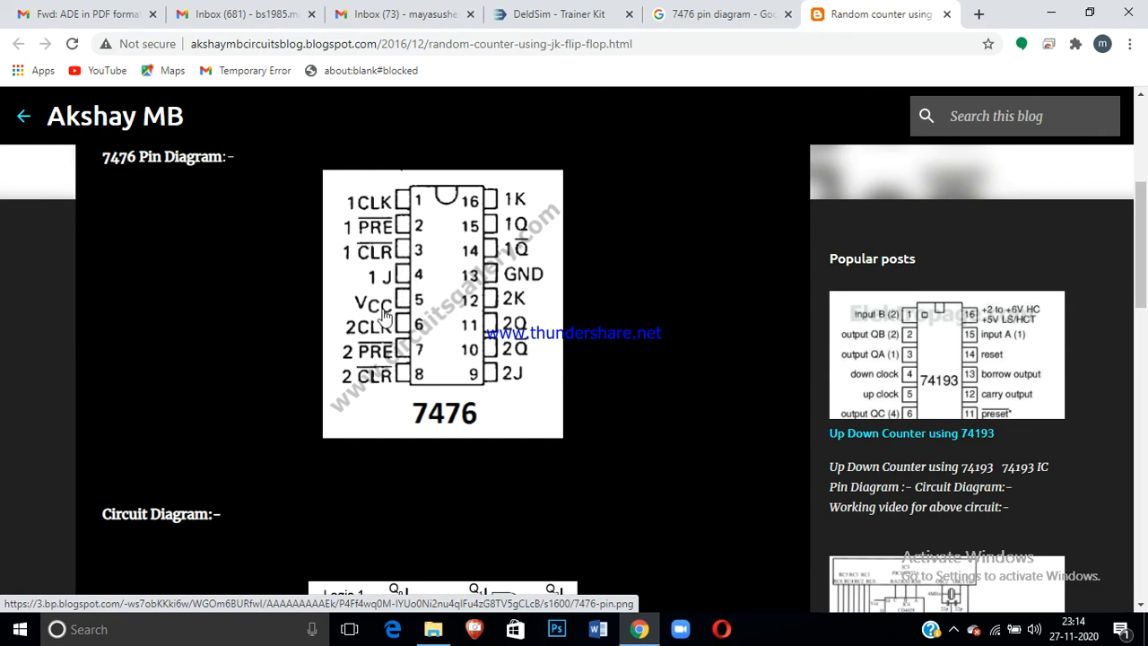
mouse_move(380, 339)
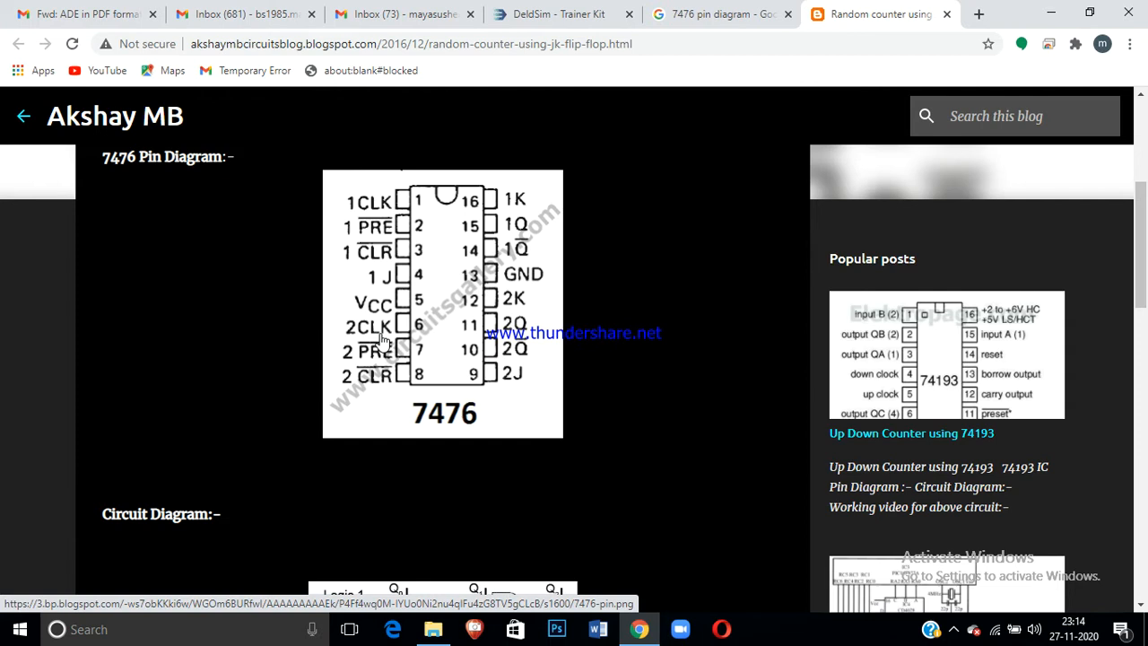
mouse_move(380, 355)
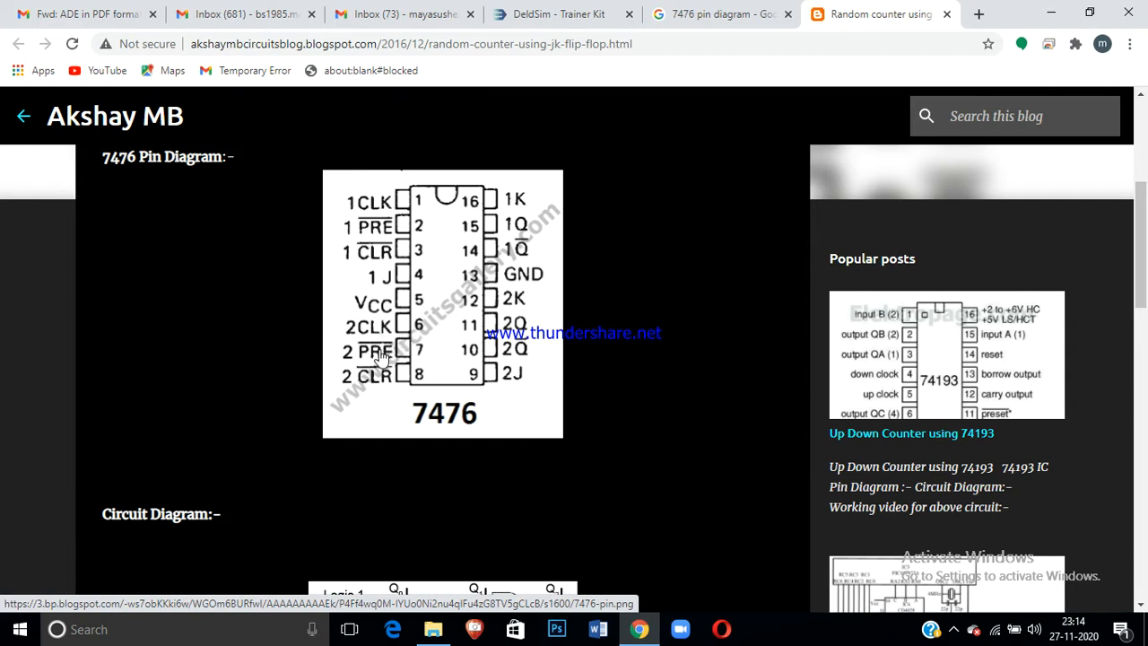
mouse_move(398, 386)
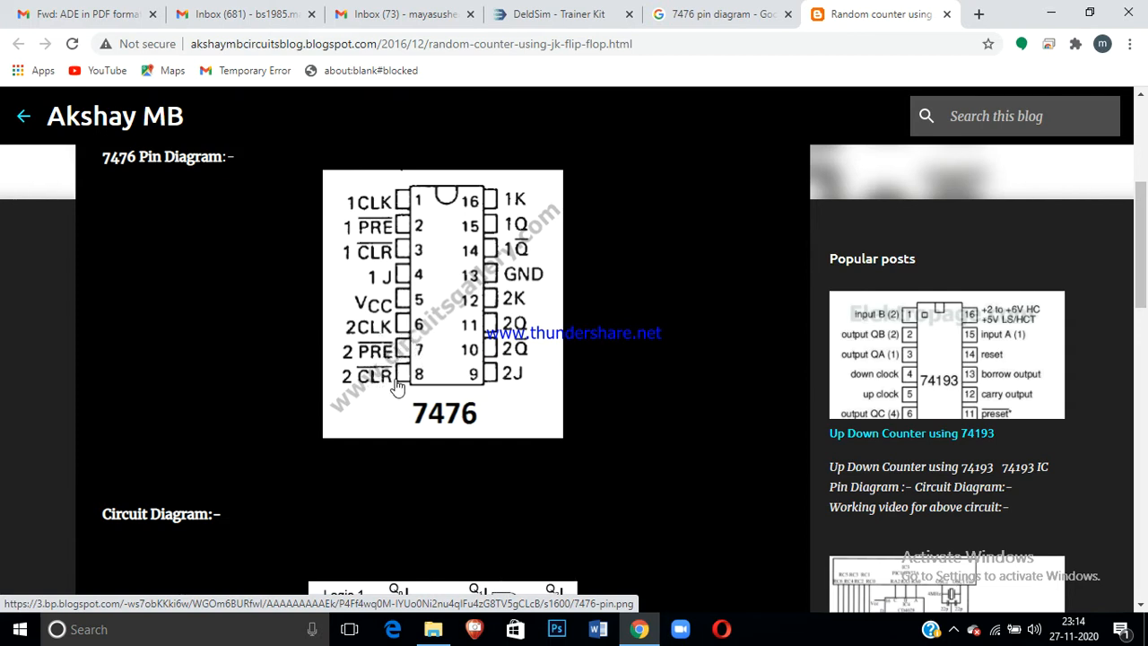
mouse_move(397, 362)
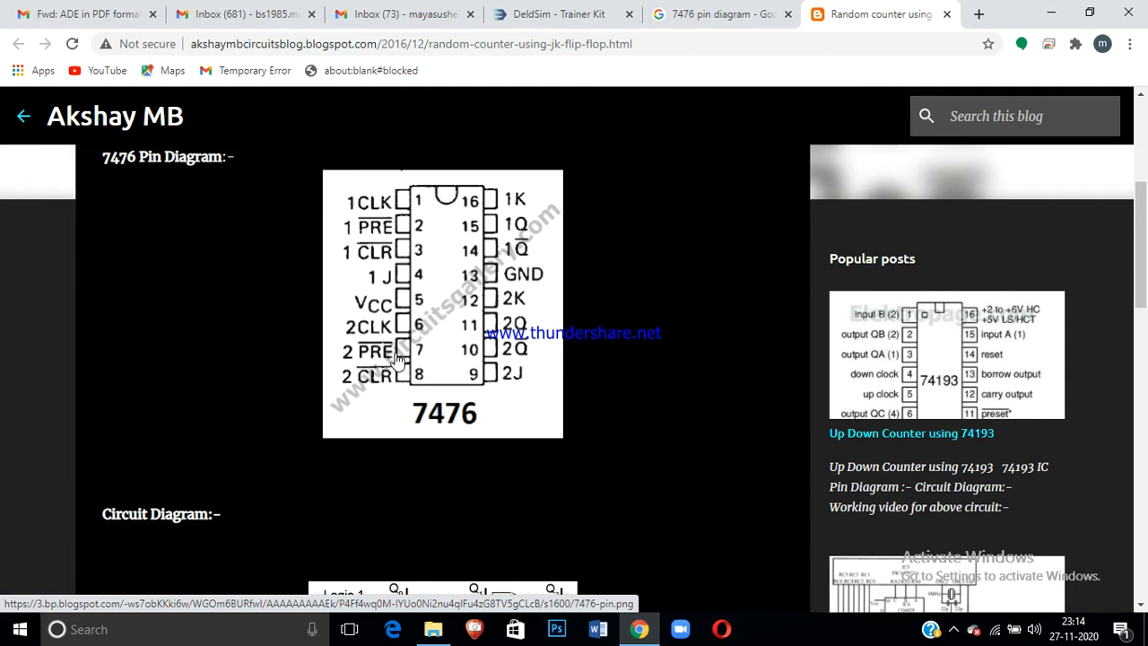
mouse_move(395, 380)
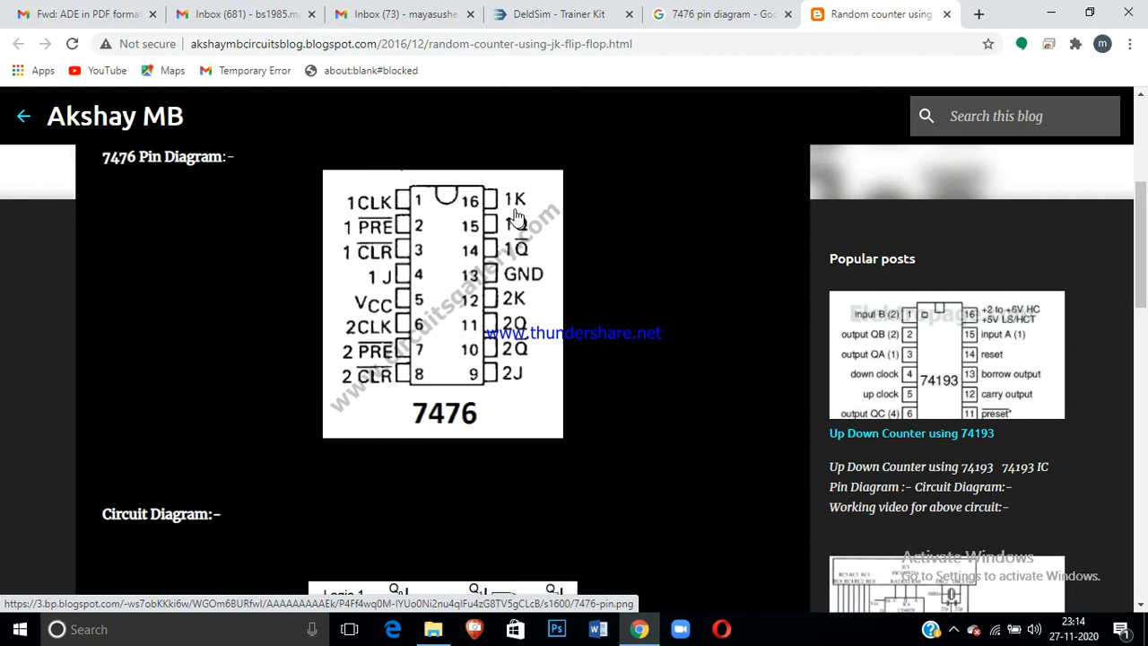
mouse_move(529, 240)
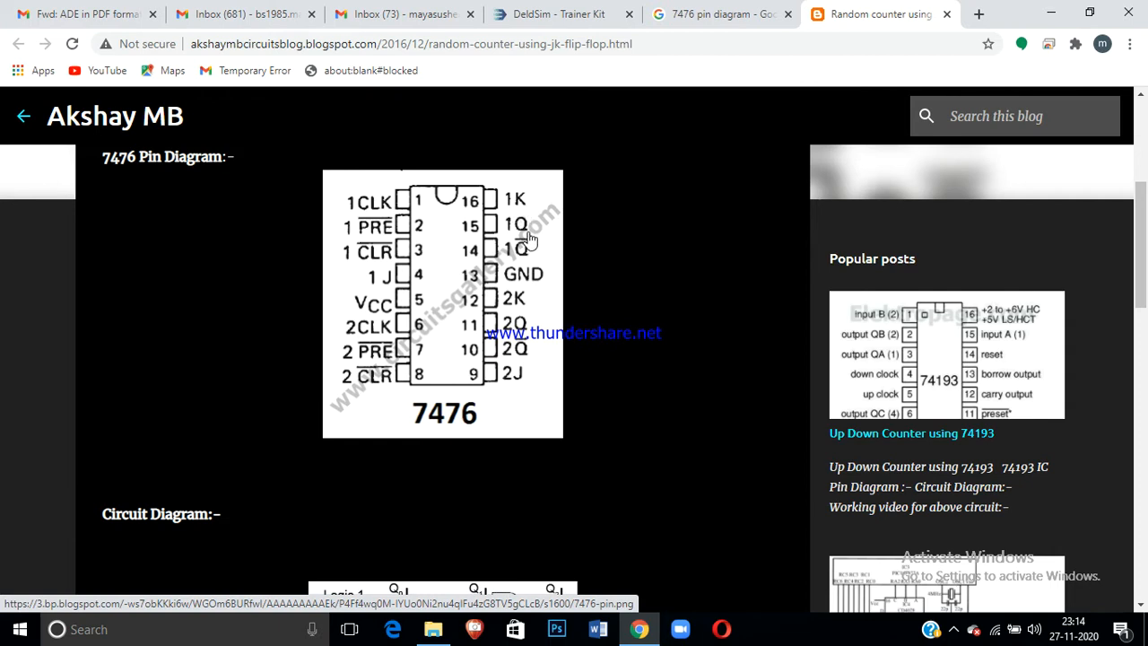
mouse_move(534, 266)
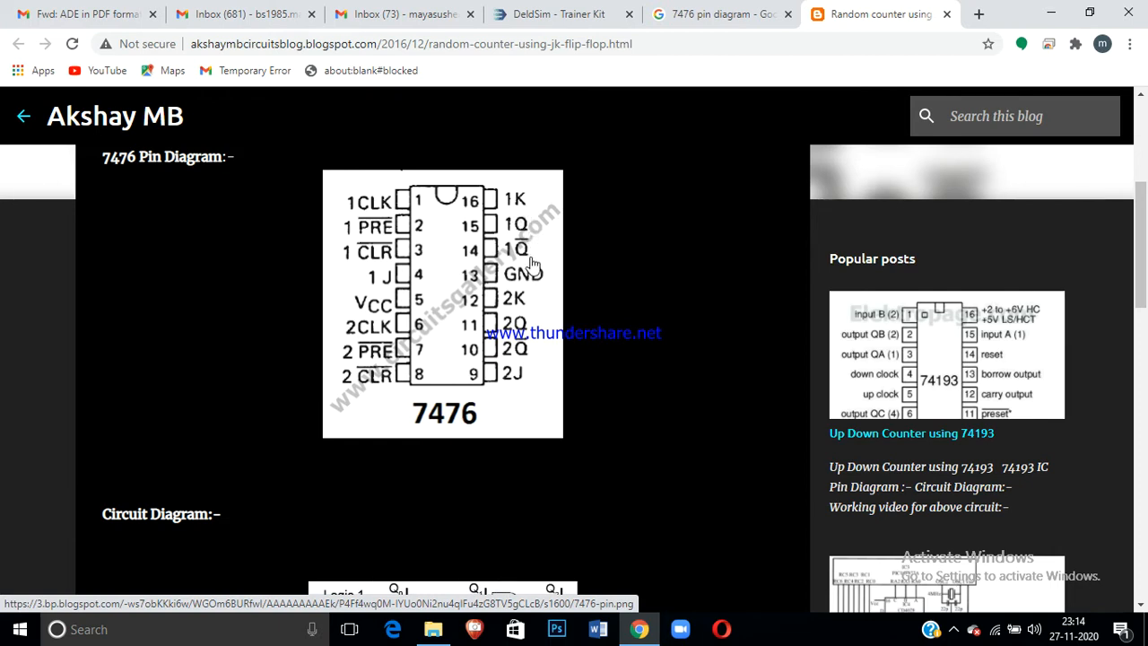
mouse_move(531, 285)
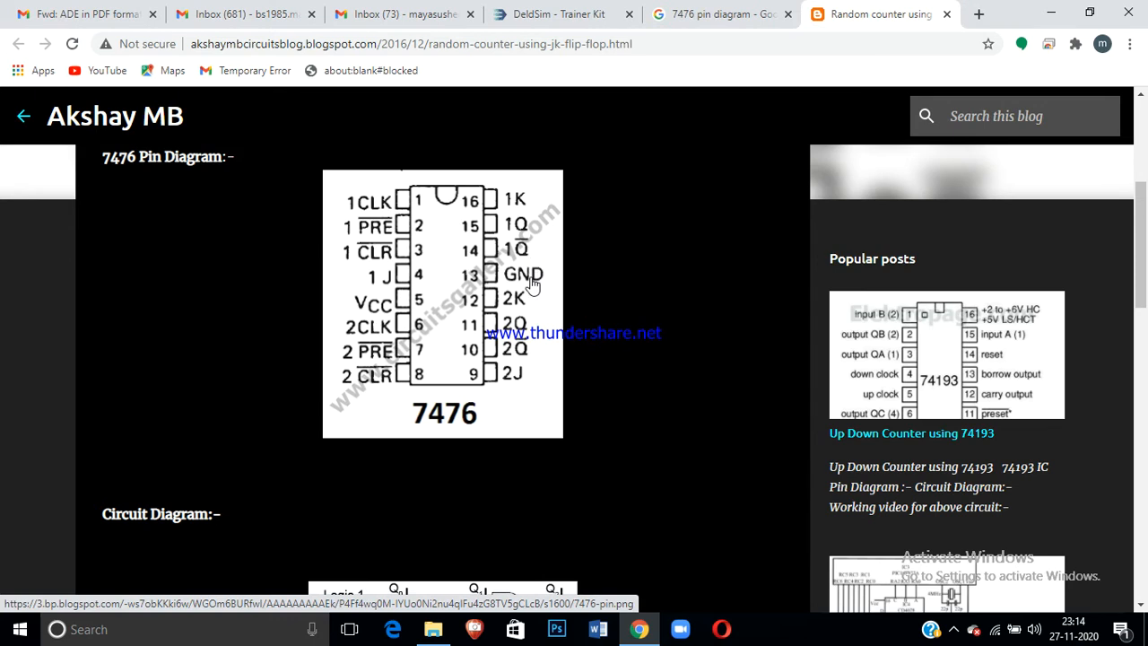
mouse_move(522, 335)
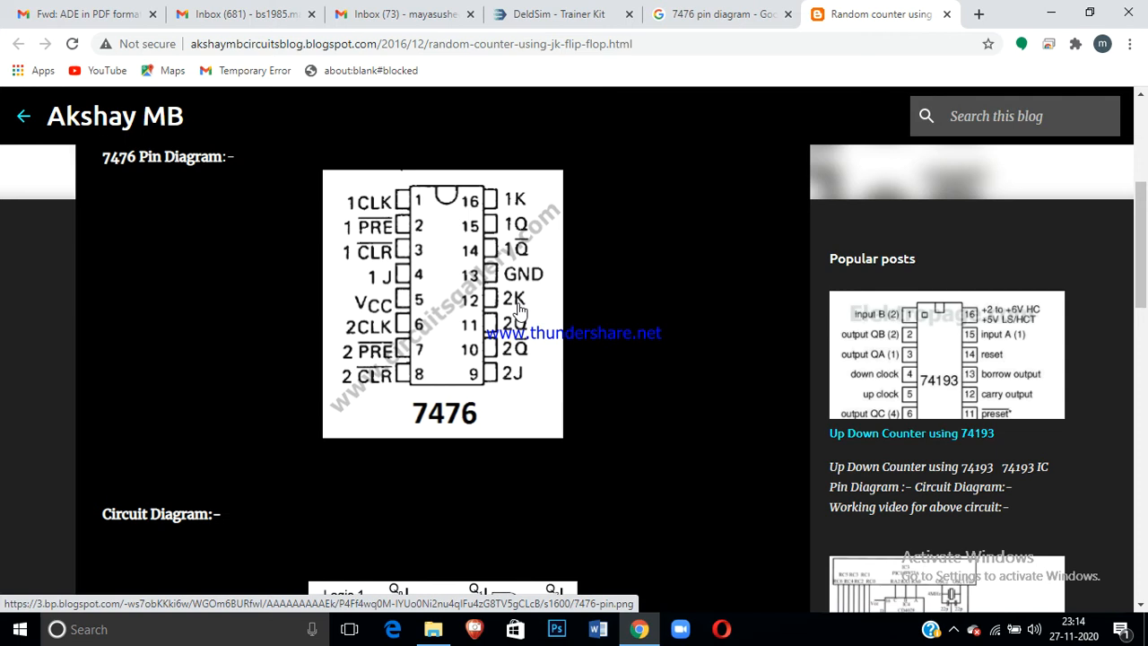
mouse_move(527, 357)
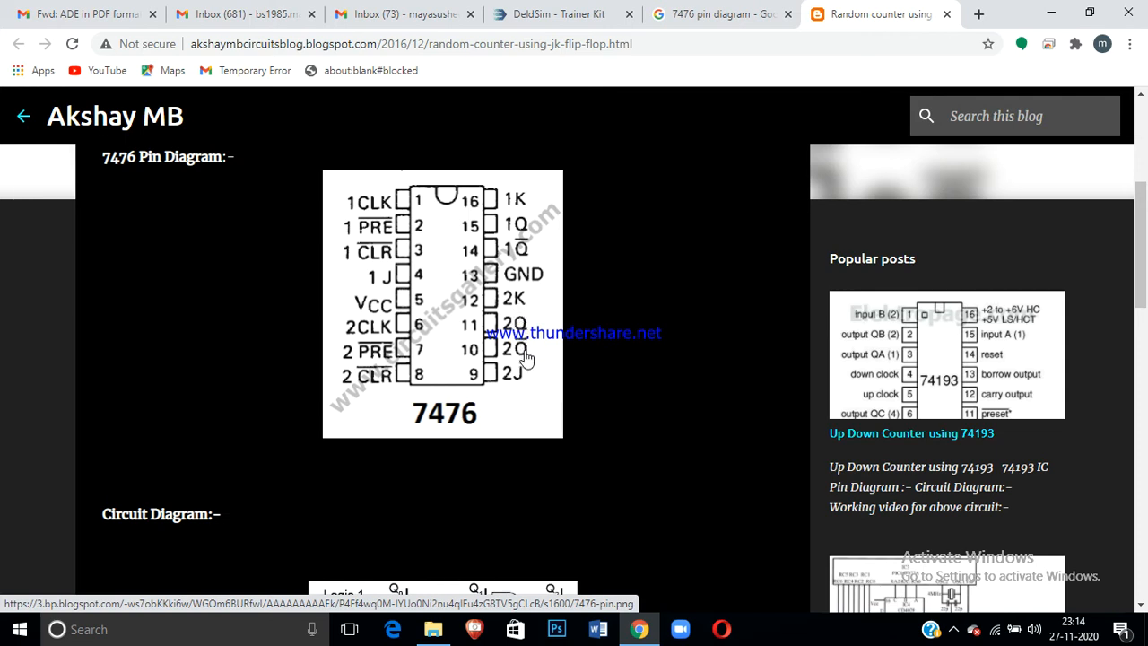
mouse_move(511, 387)
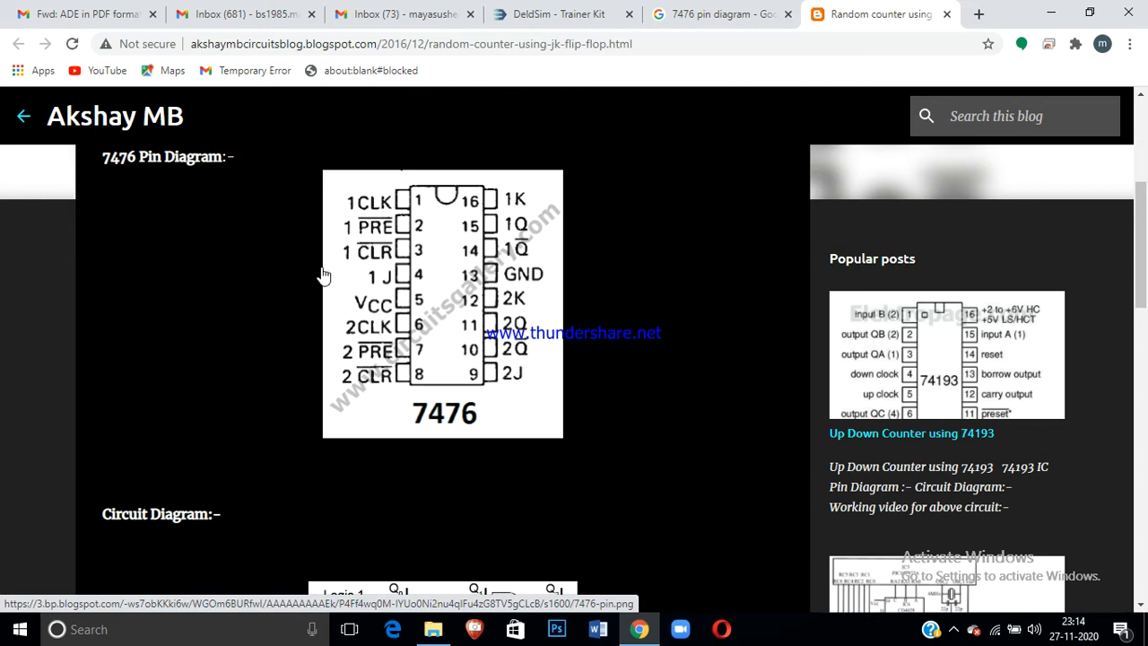
mouse_move(412, 350)
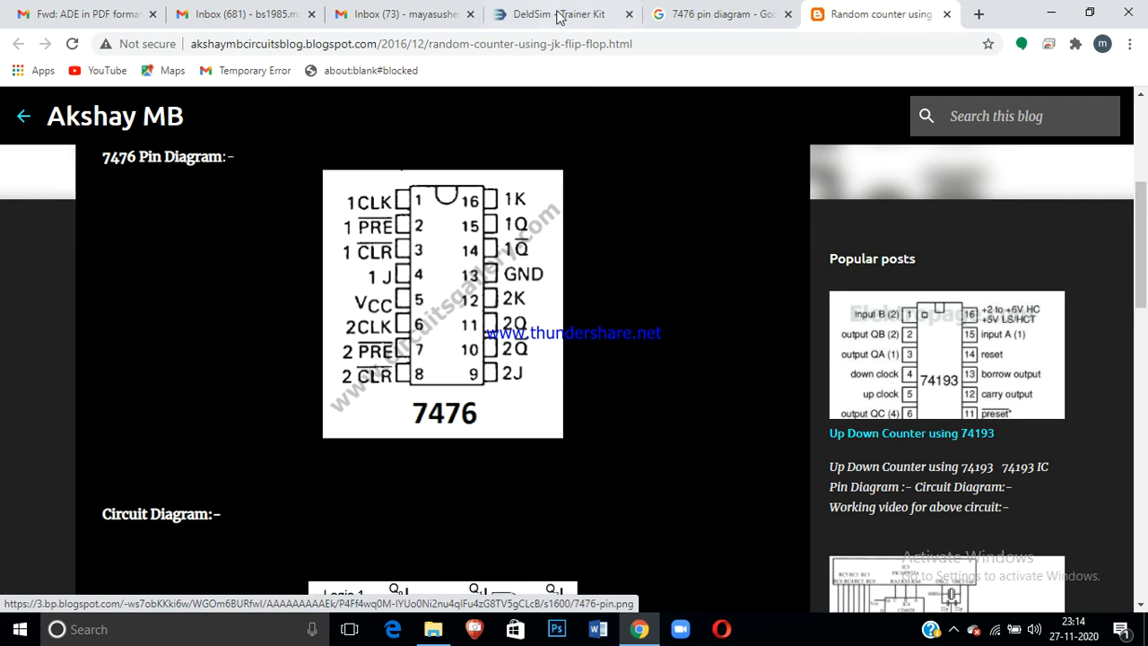
- Add a 74LS76 from the Select IC list onto the first IC base
click(558, 15)
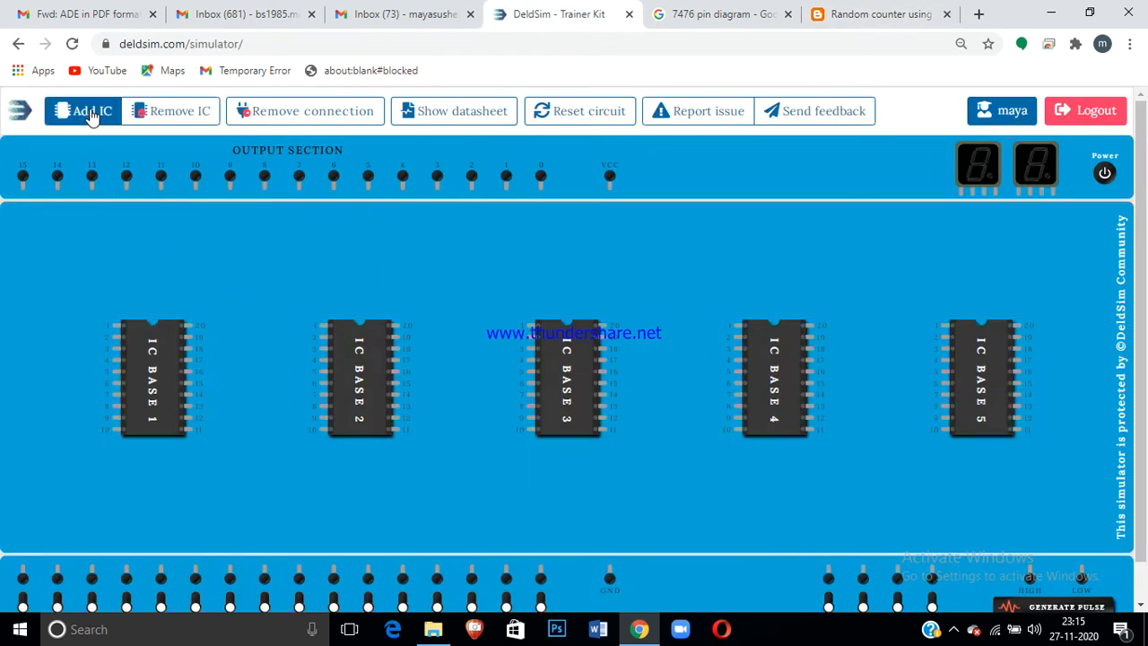
click(82, 111)
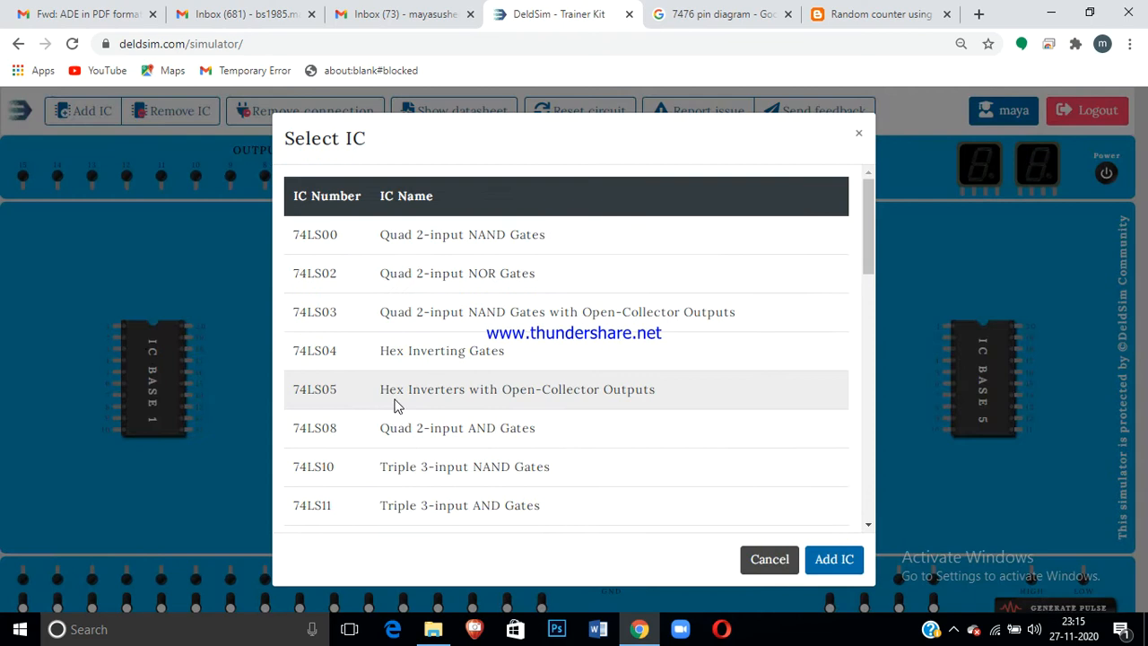
scroll(down, 3)
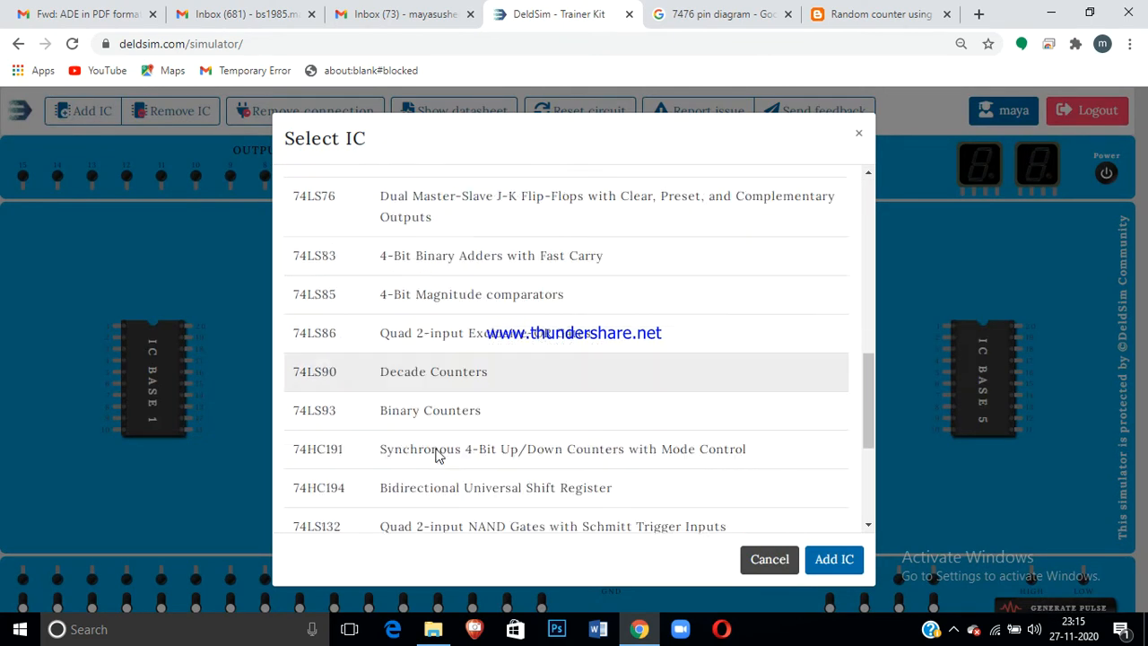
scroll(down, 3)
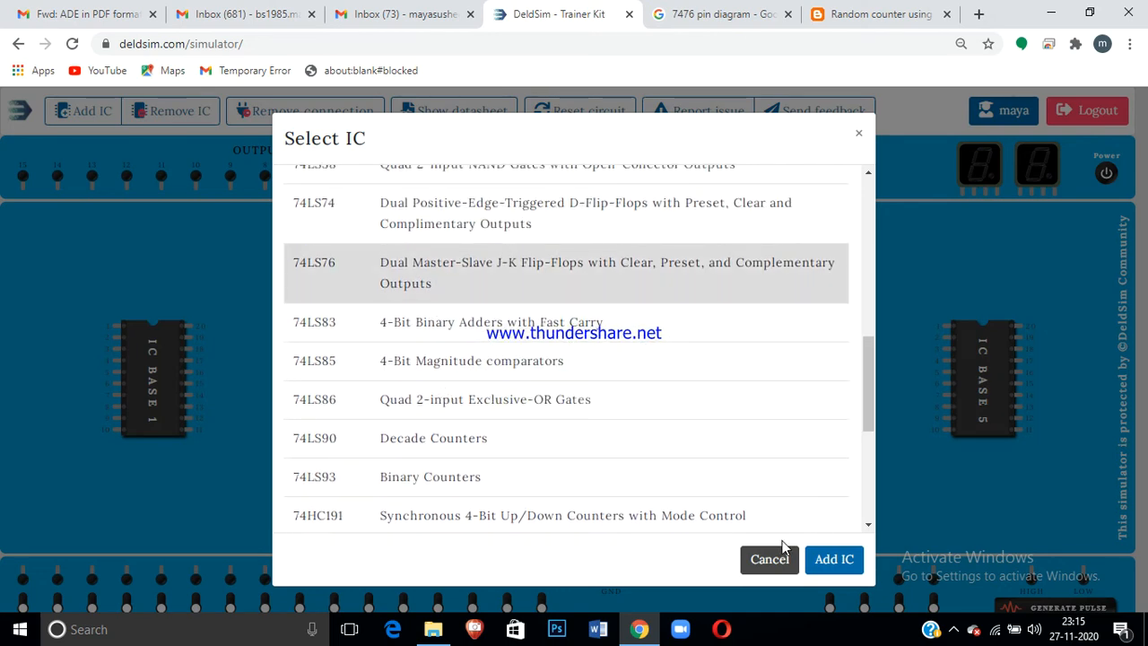
click(832, 559)
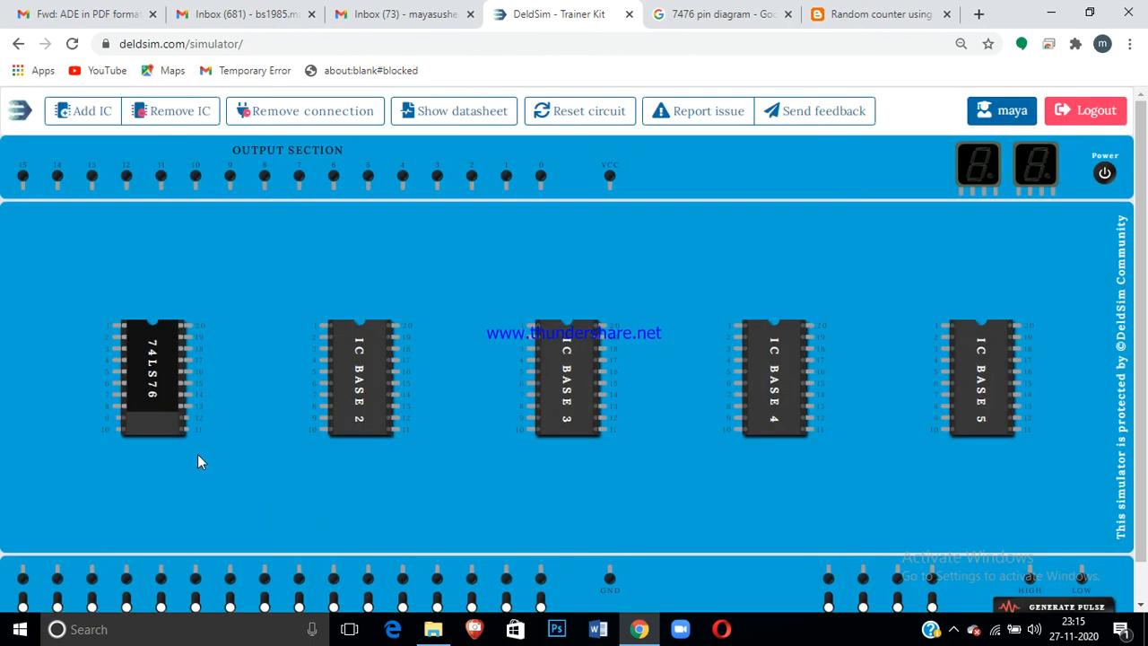
mouse_move(215, 374)
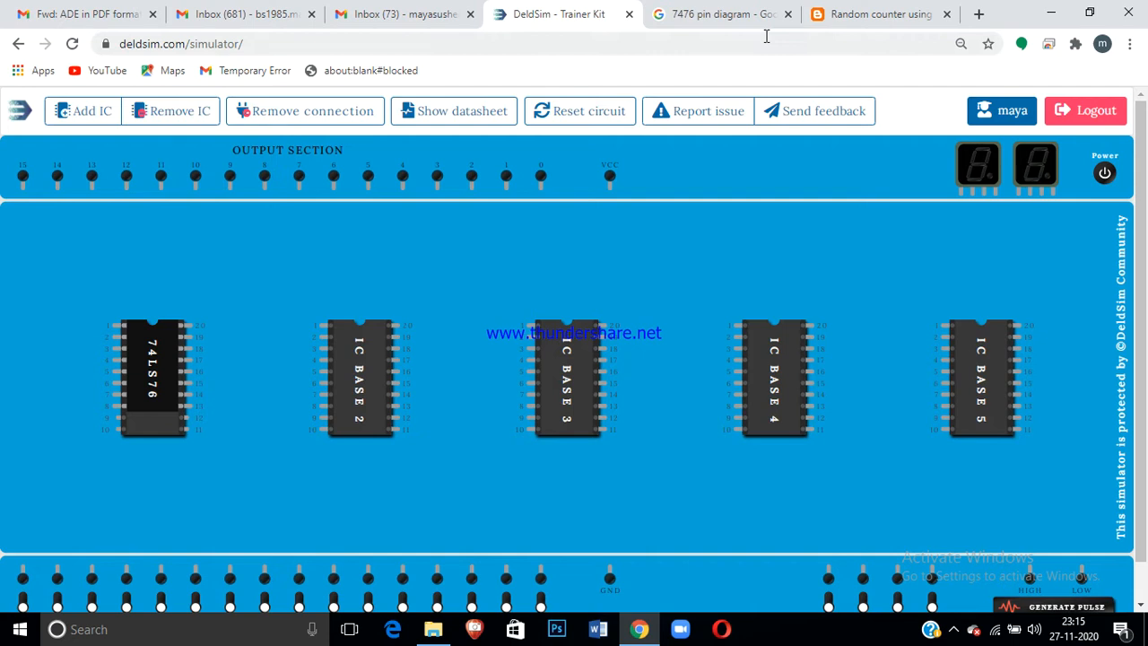
- Consult the 7476 pin diagram and wire a flip-flop pin to an output terminal
click(878, 15)
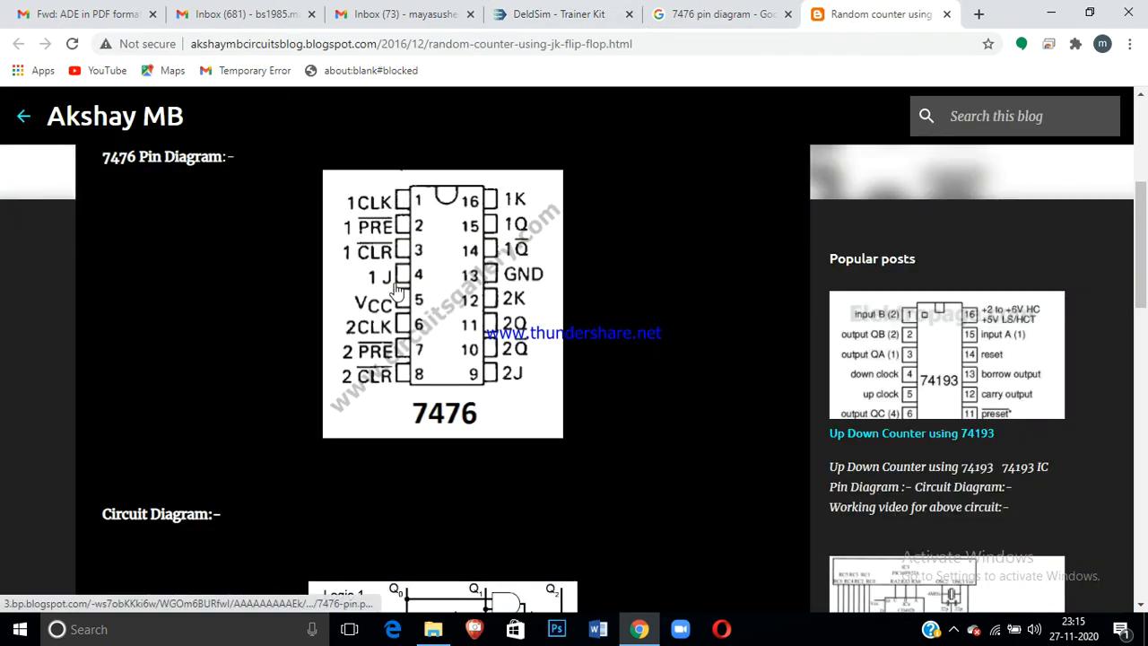
mouse_move(380, 211)
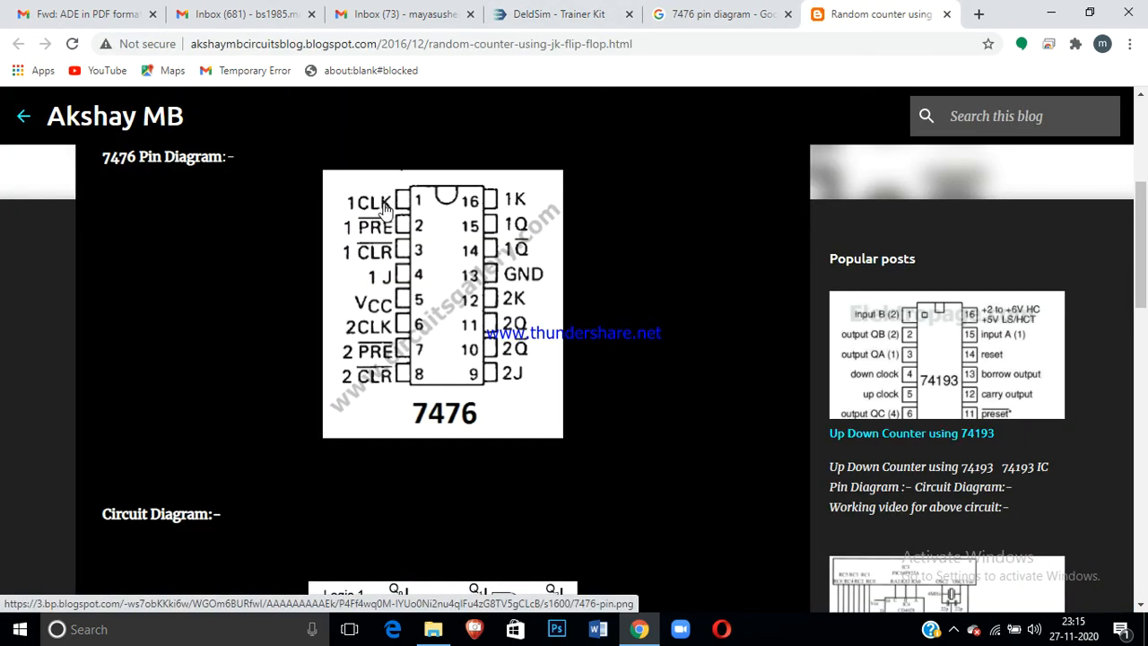
mouse_move(556, 14)
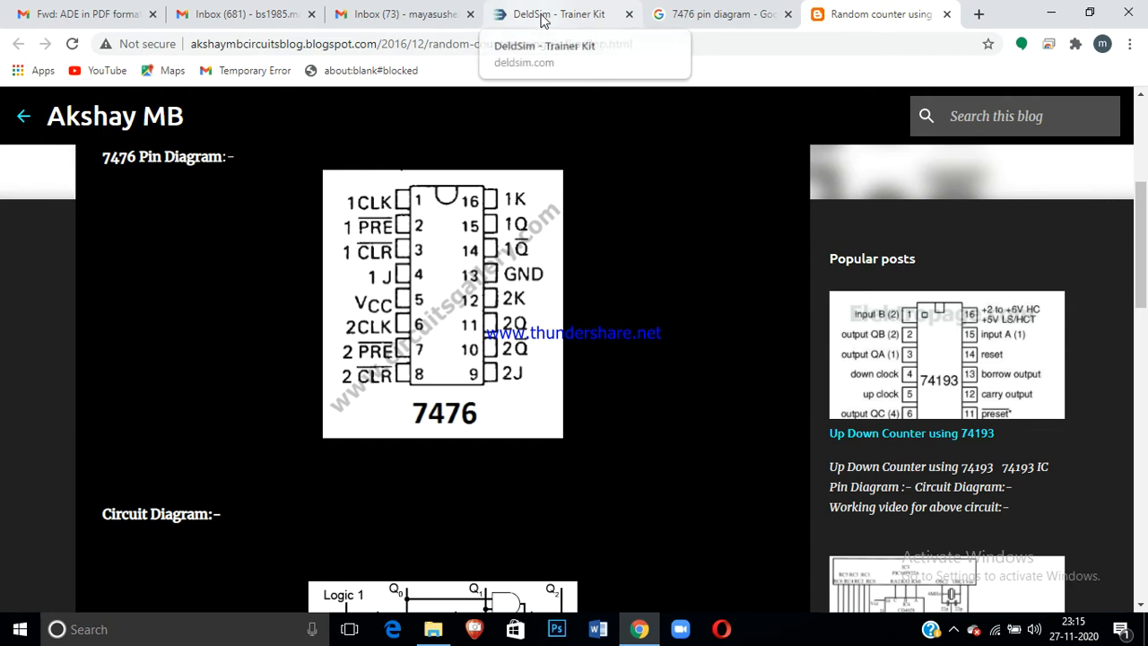
click(556, 14)
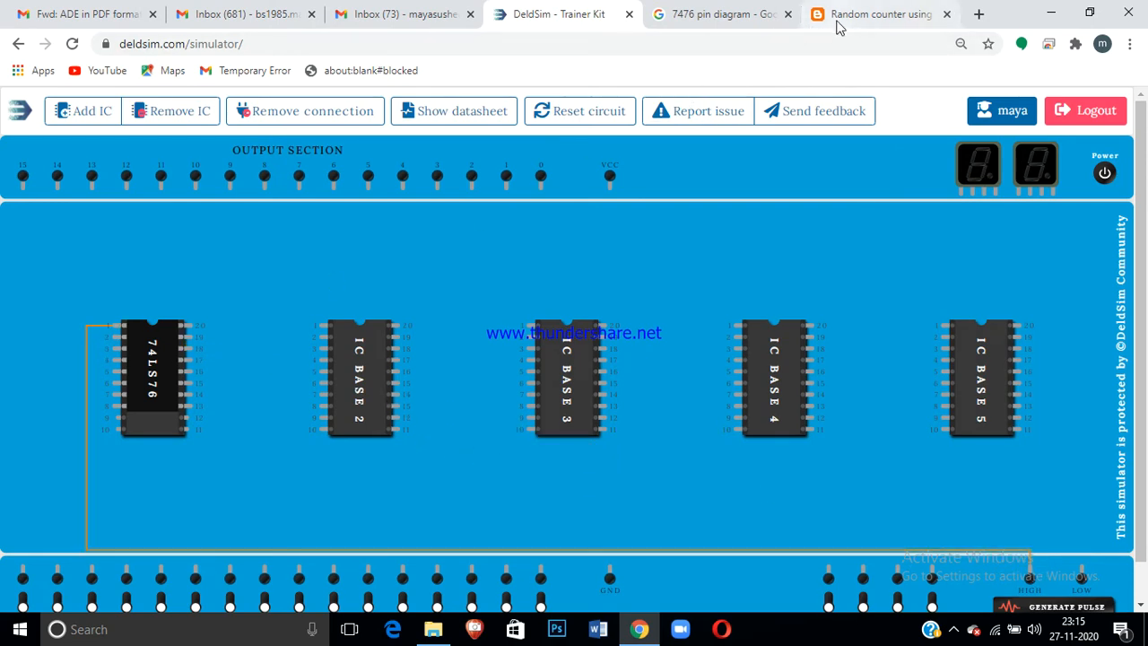
click(879, 14)
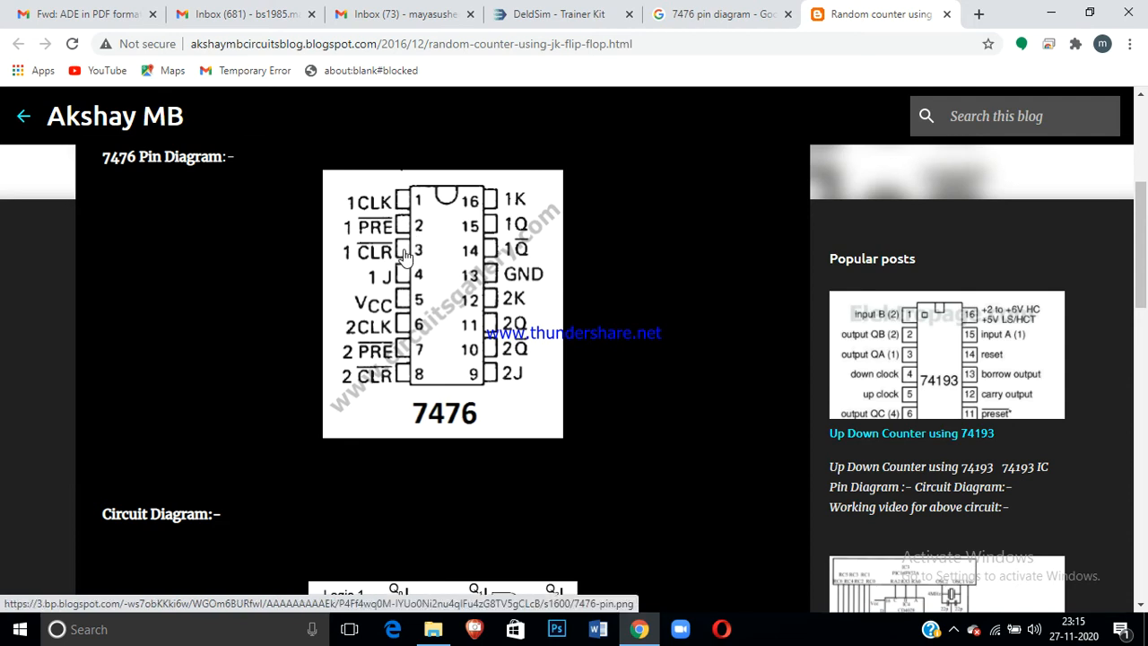
click(559, 14)
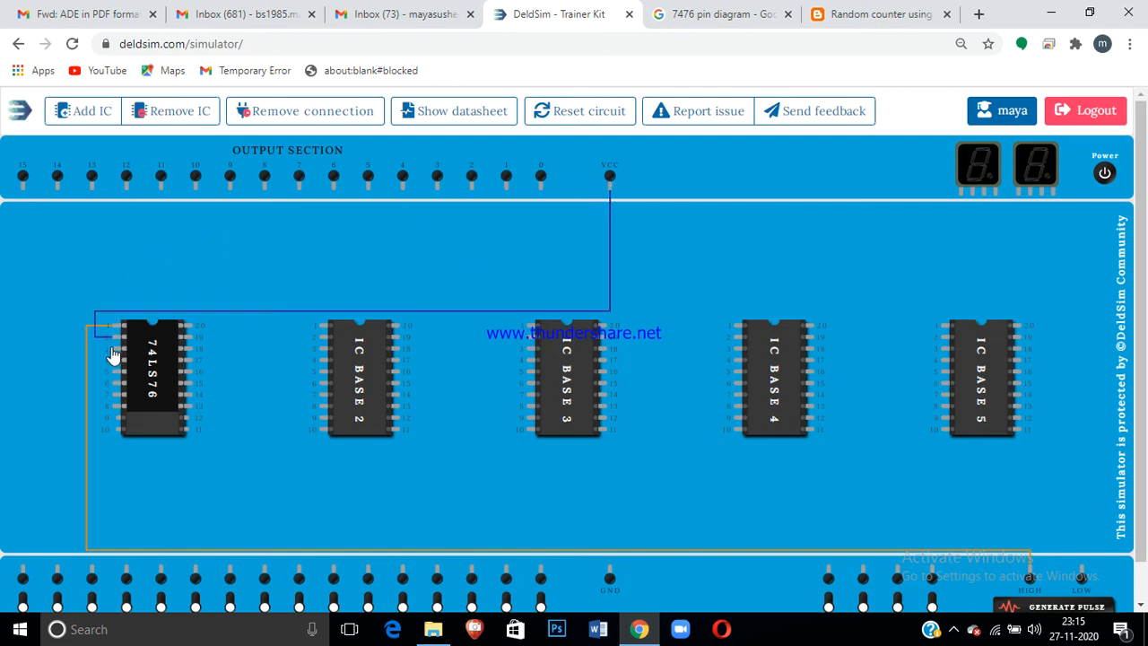
drag(114, 356, 601, 190)
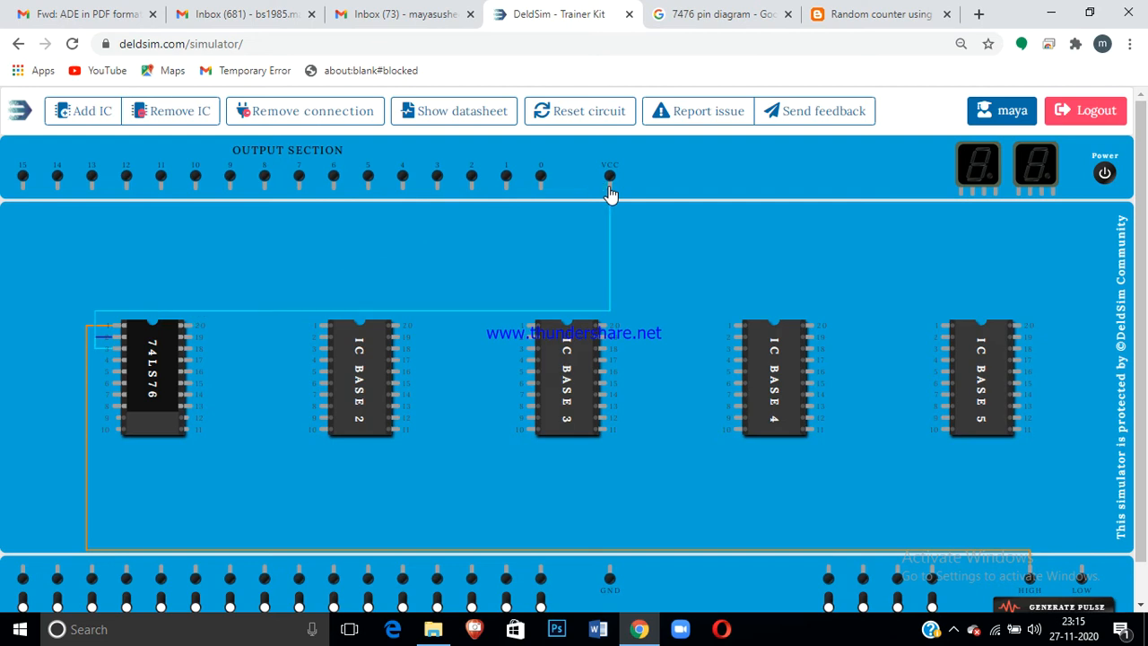
mouse_move(247, 445)
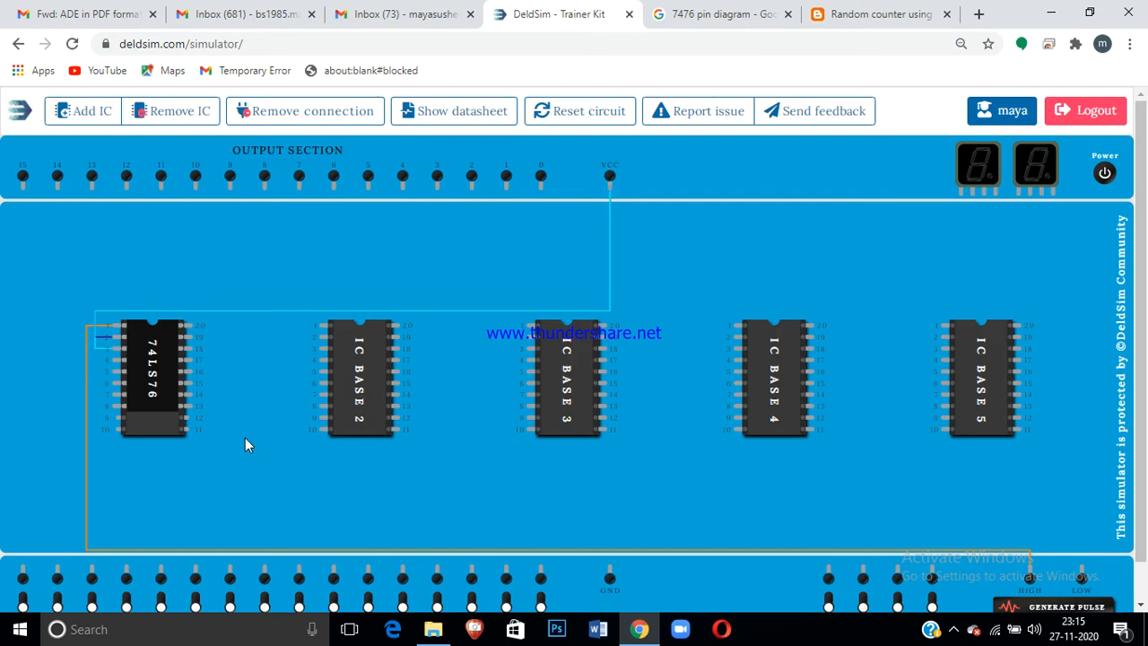
click(878, 14)
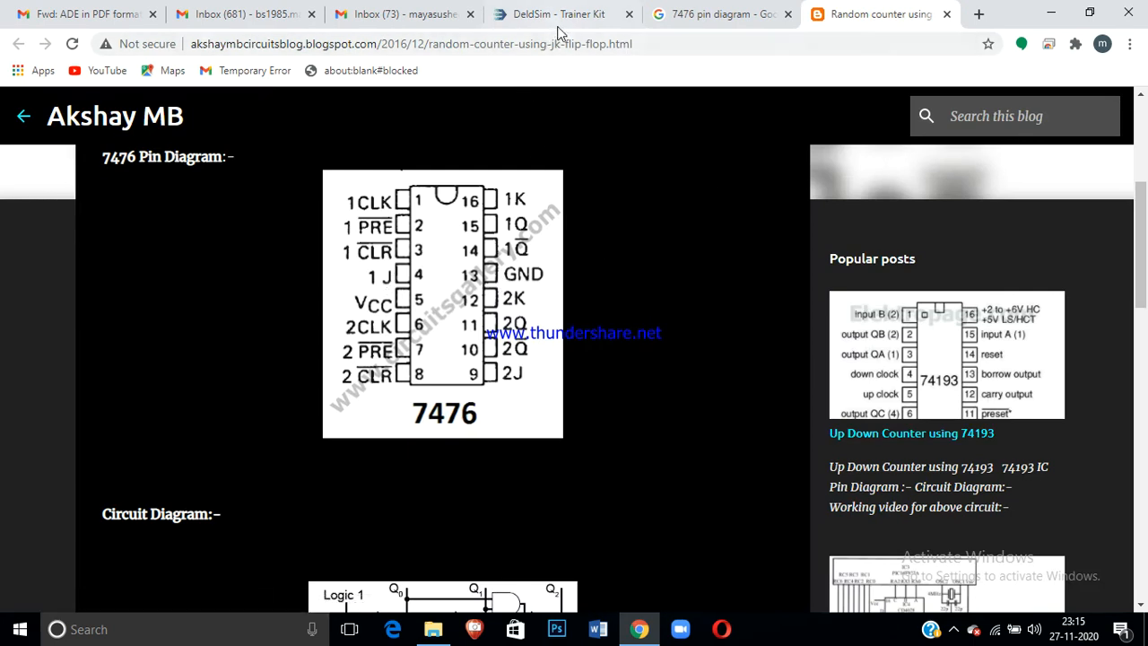
click(556, 14)
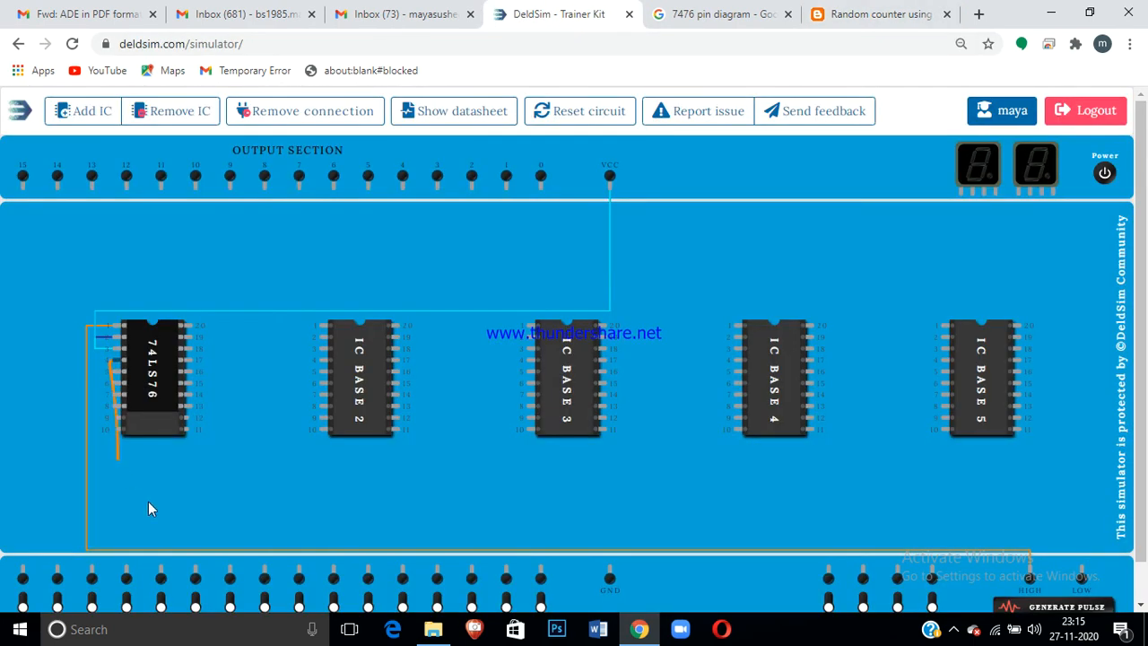
- Wire further 74LS76 pins to input and output terminals, checking the pin diagram between wires
click(541, 577)
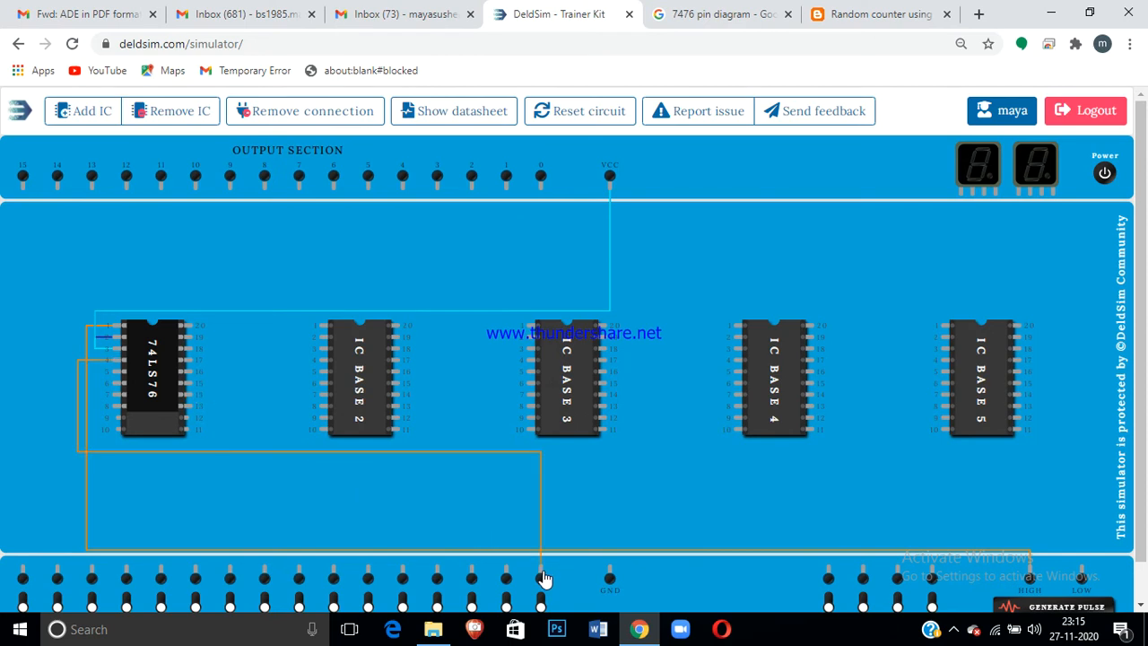
click(879, 15)
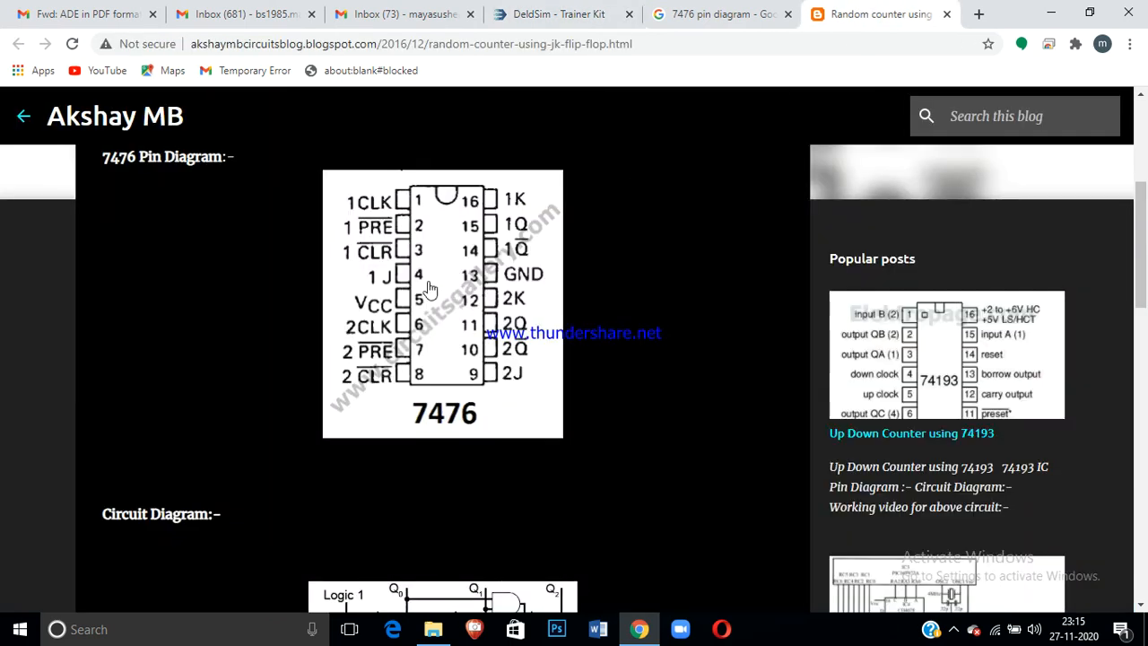
click(556, 15)
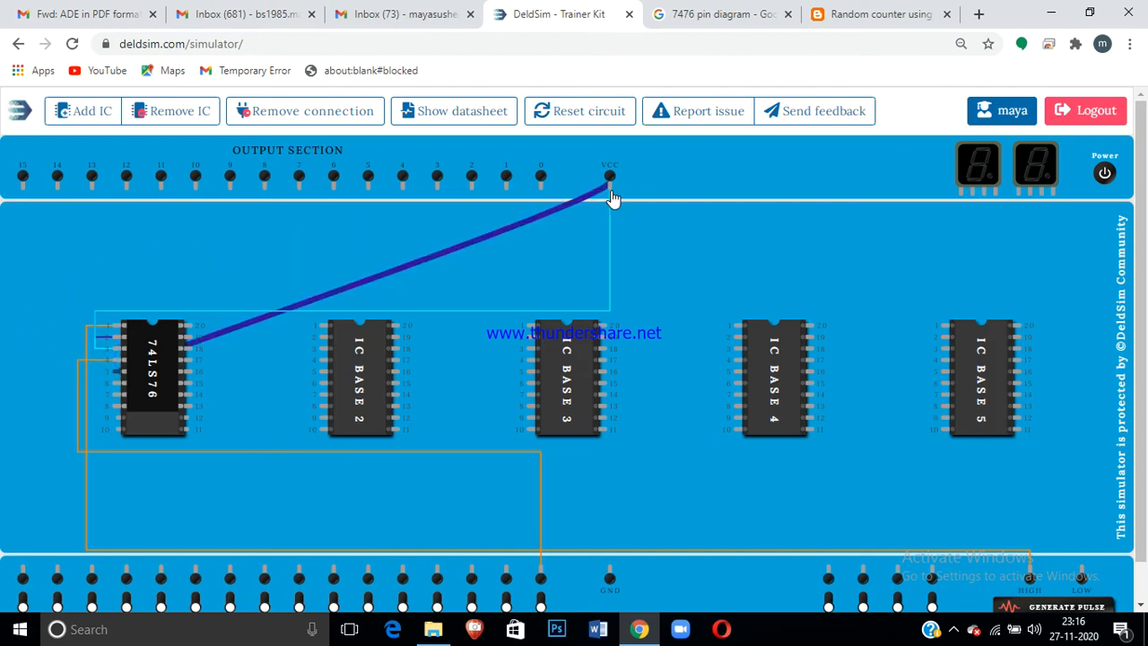
click(878, 14)
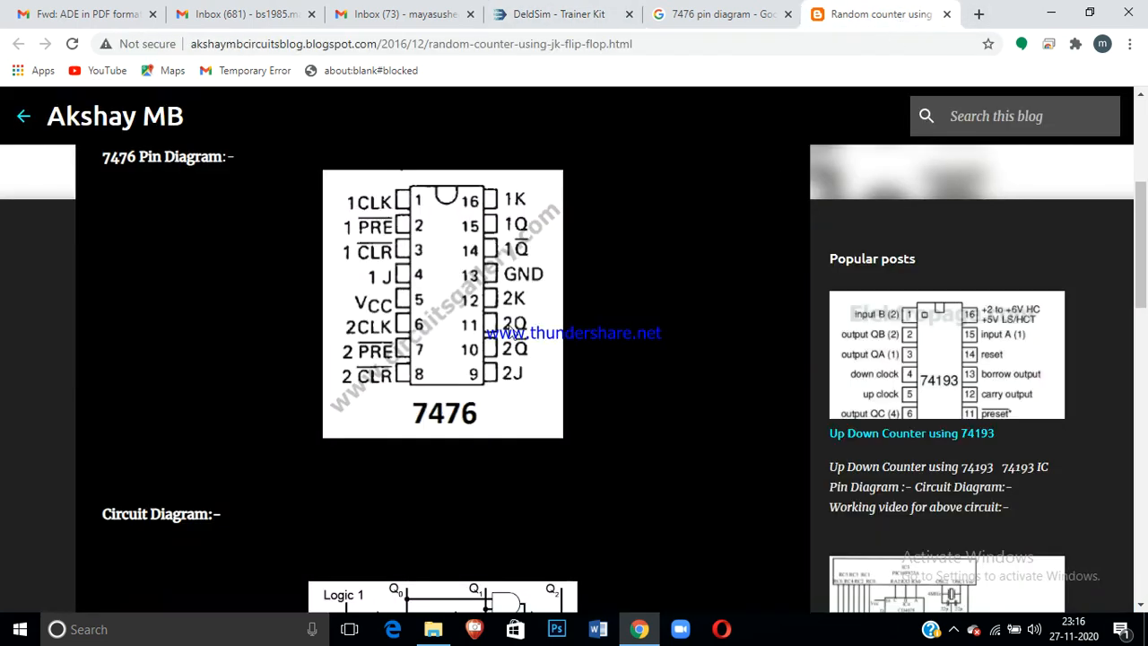
mouse_move(389, 385)
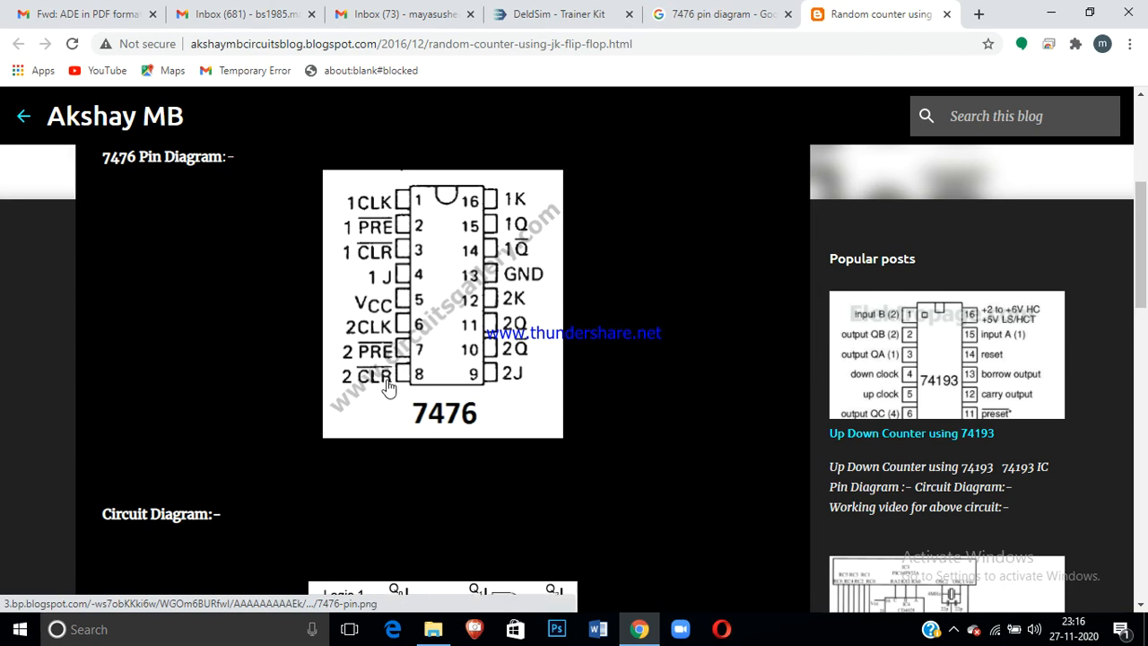
mouse_move(528, 371)
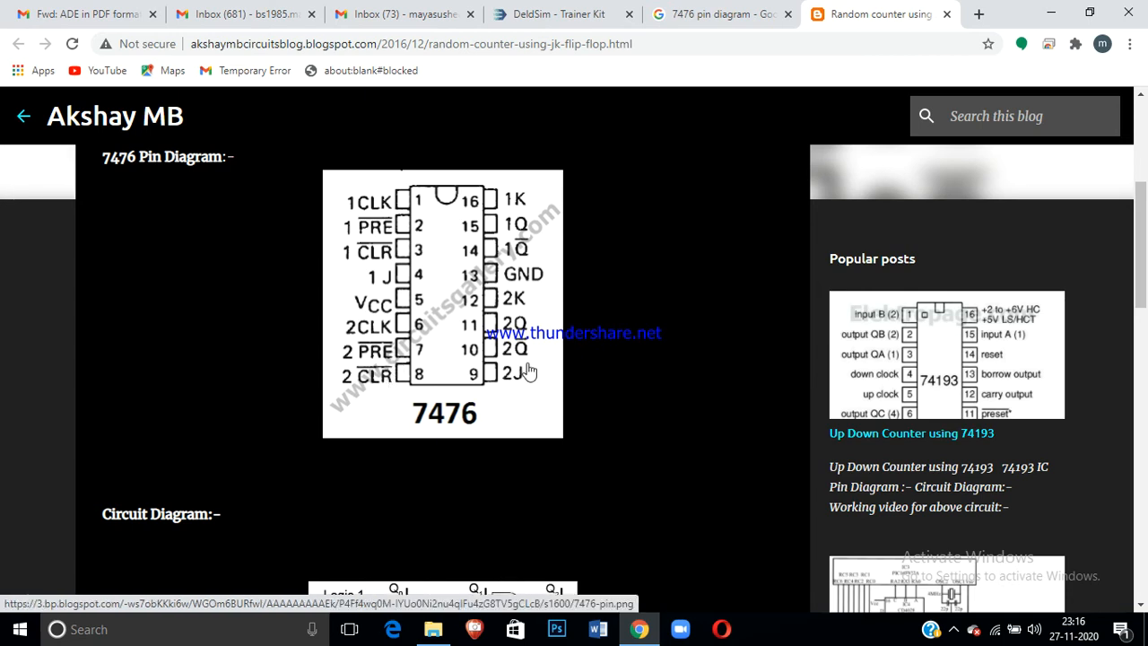
mouse_move(619, 132)
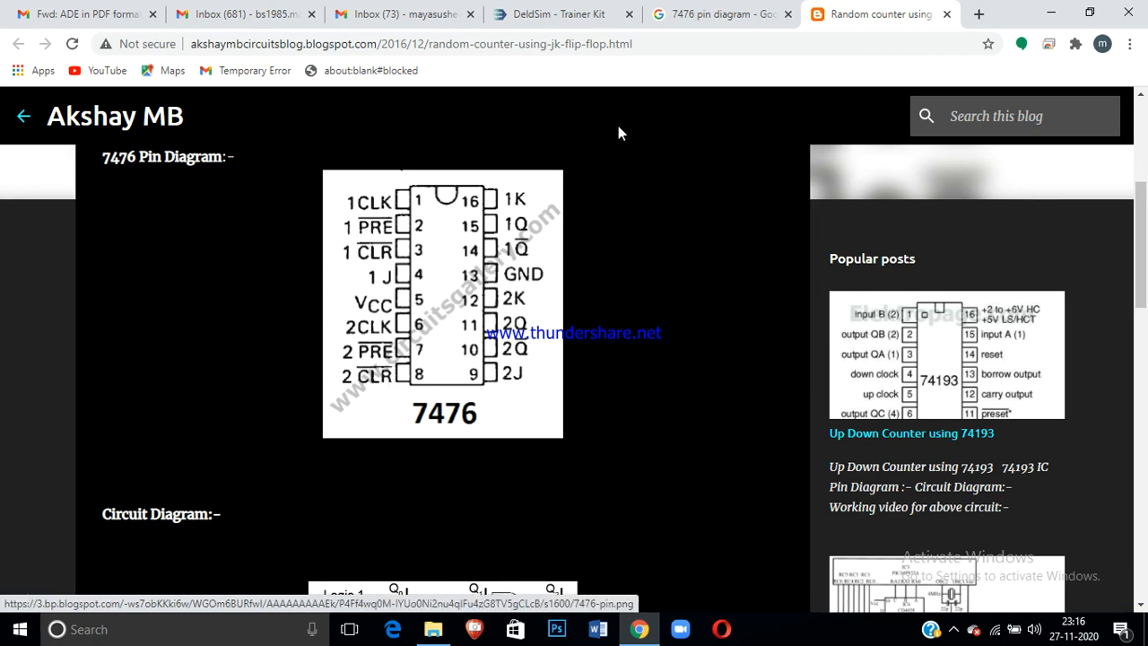
click(555, 14)
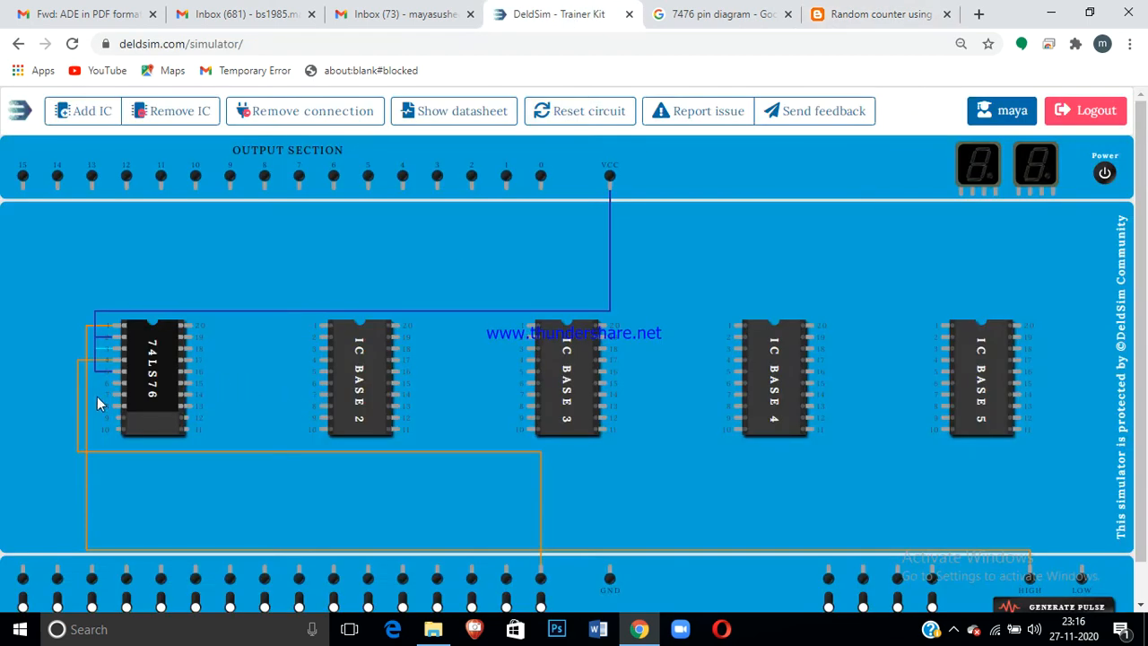
mouse_move(196, 409)
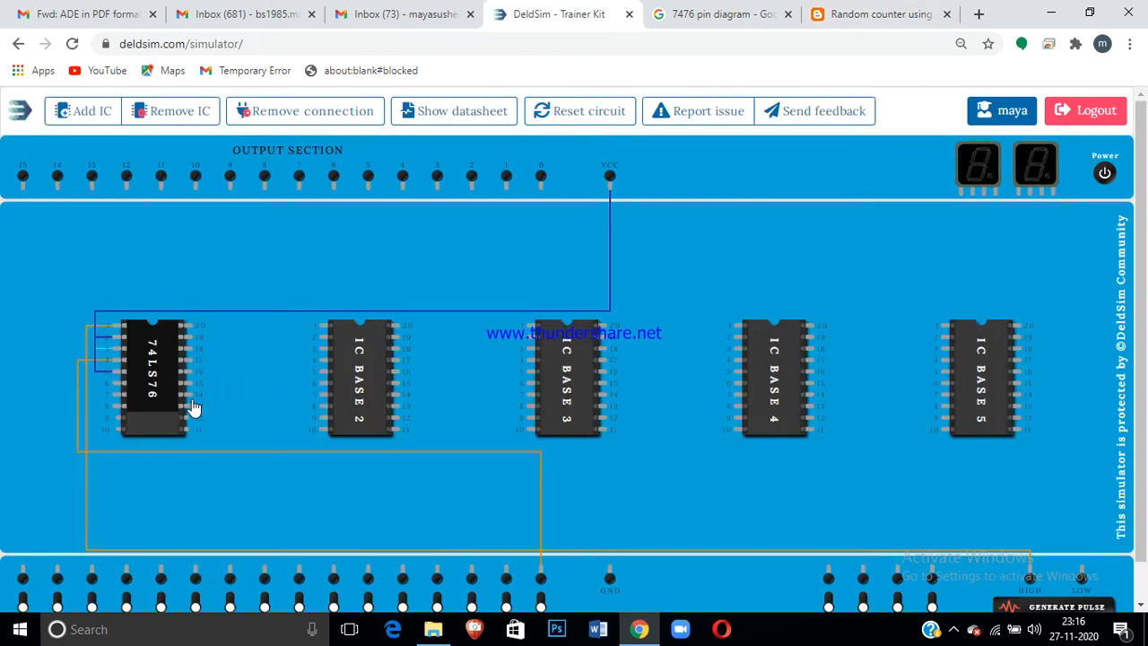
mouse_move(231, 365)
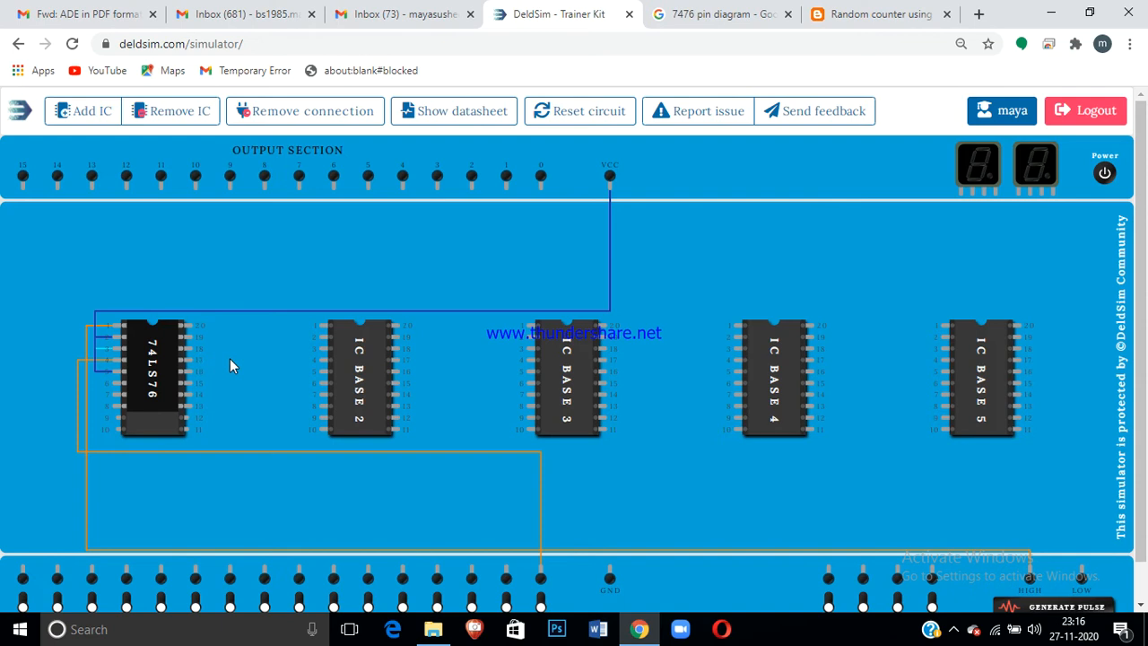
drag(183, 363, 609, 577)
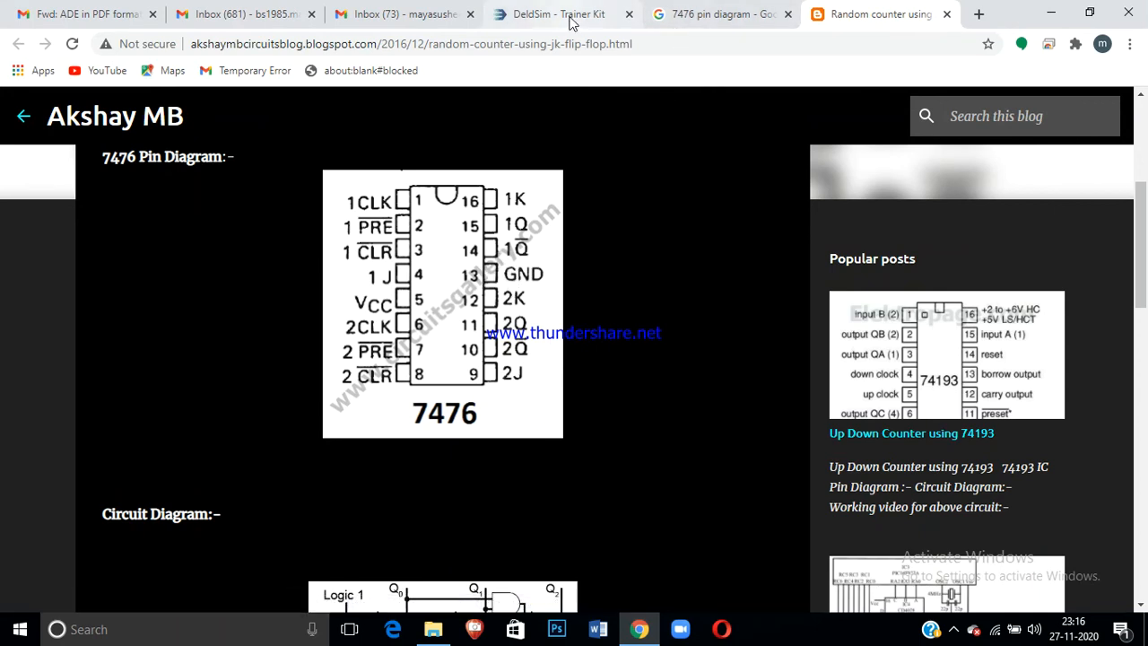
- Return from the 7476 pin diagram to the trainer kit board
click(555, 14)
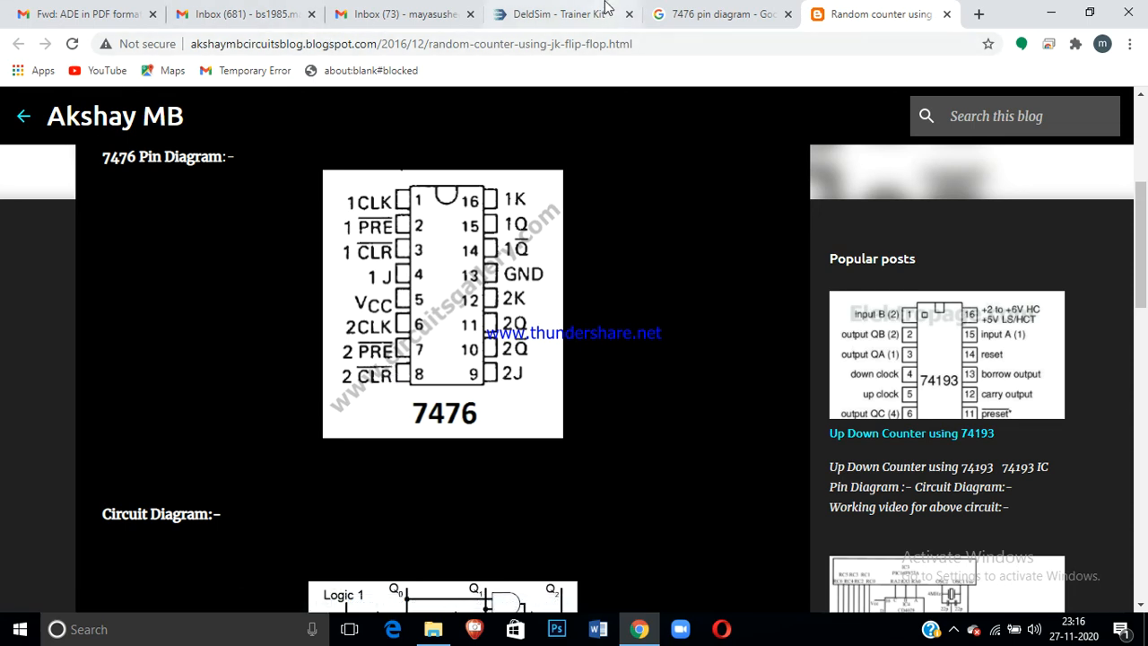
click(559, 14)
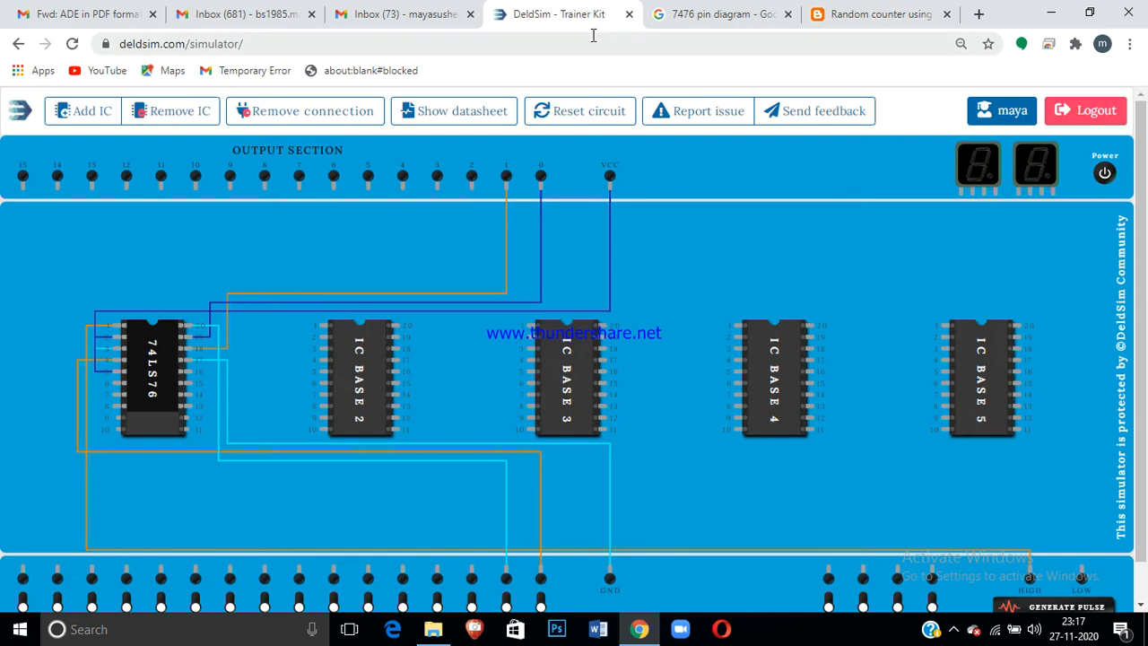
mouse_move(1079, 208)
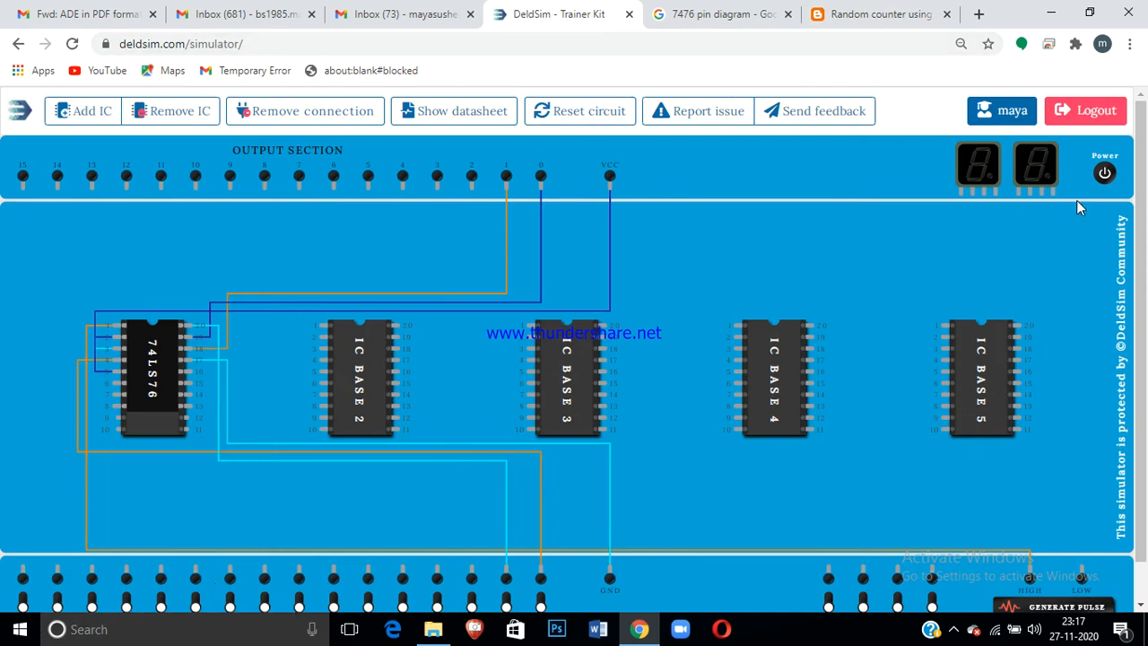
- Power on the trainer kit and set one flip-flop input high
click(1105, 172)
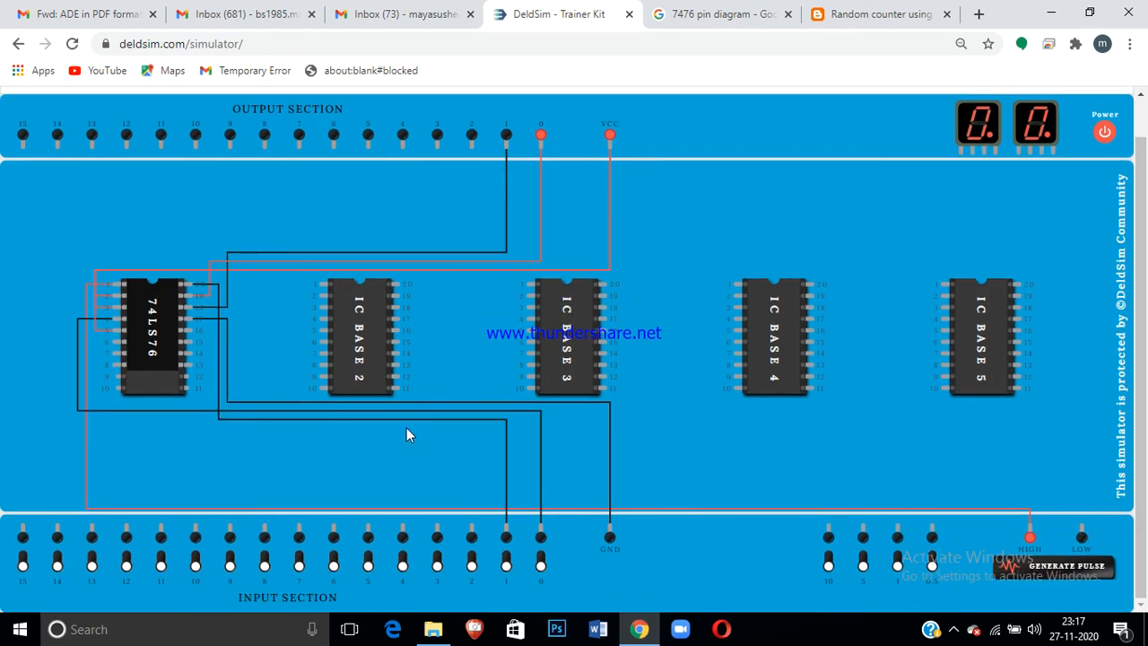
mouse_move(386, 524)
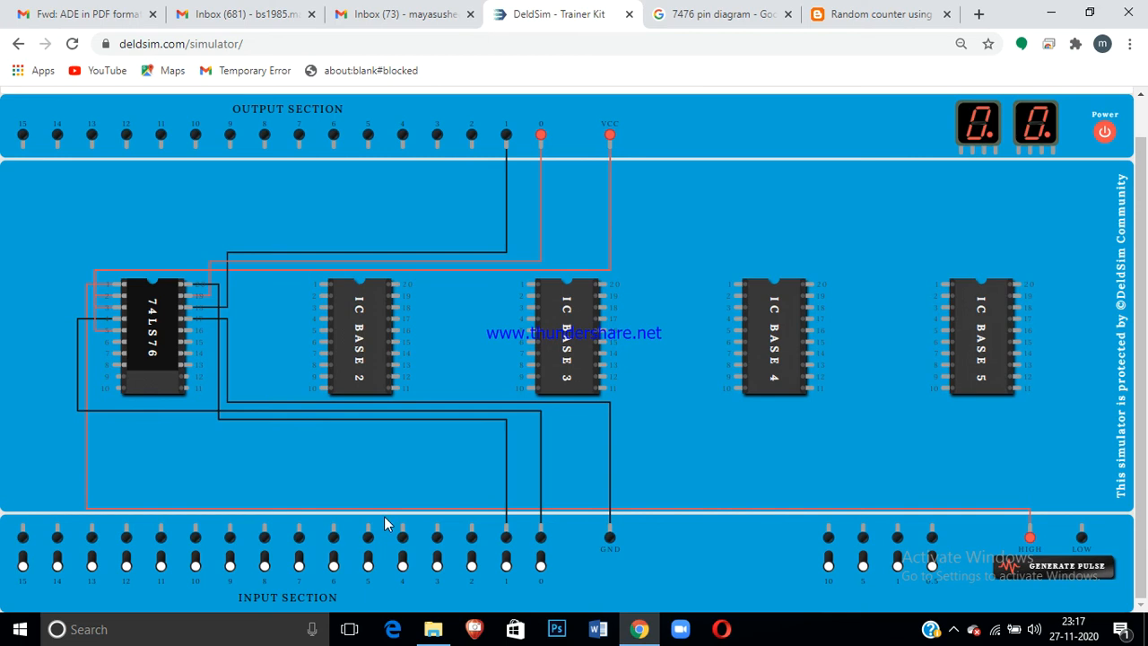
mouse_move(542, 555)
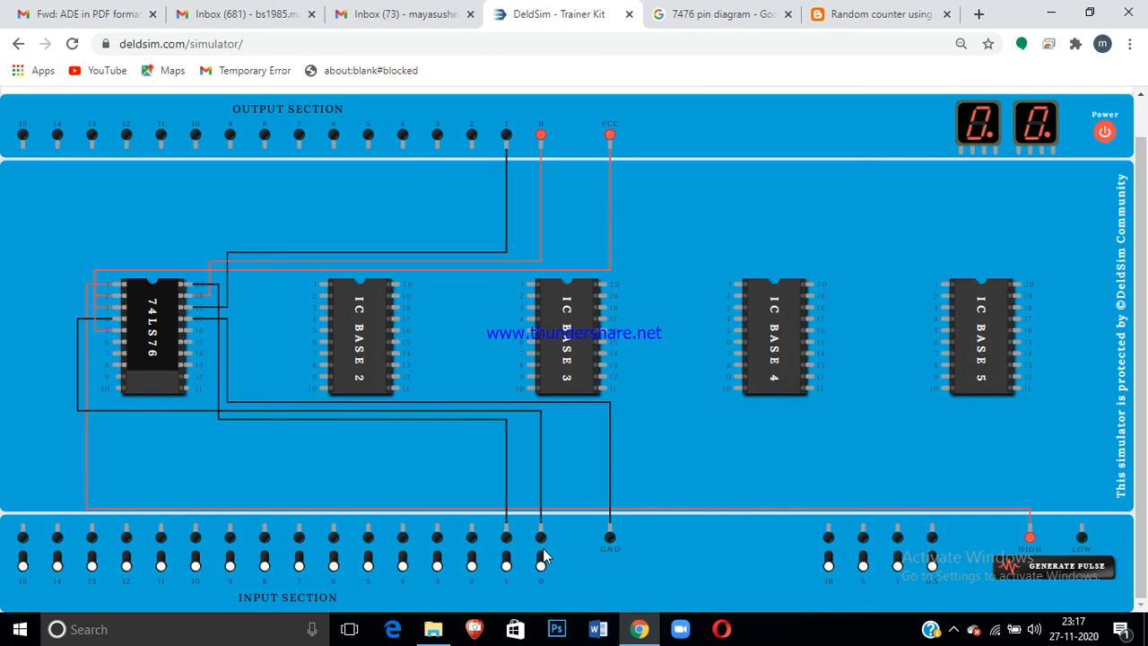
mouse_move(542, 163)
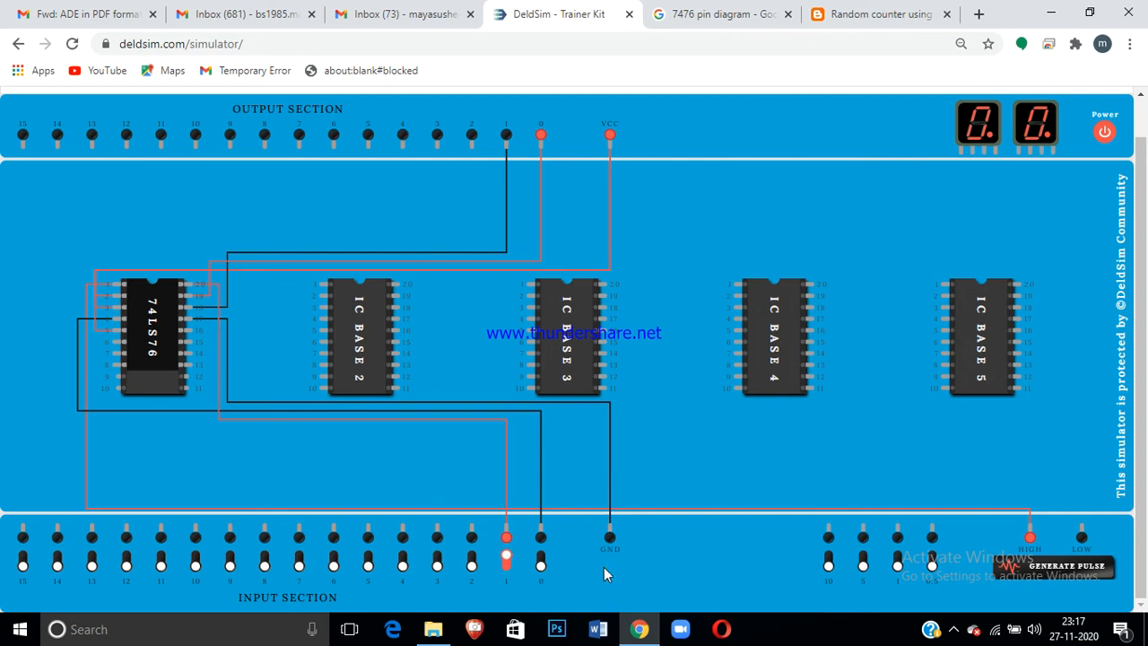
click(1065, 565)
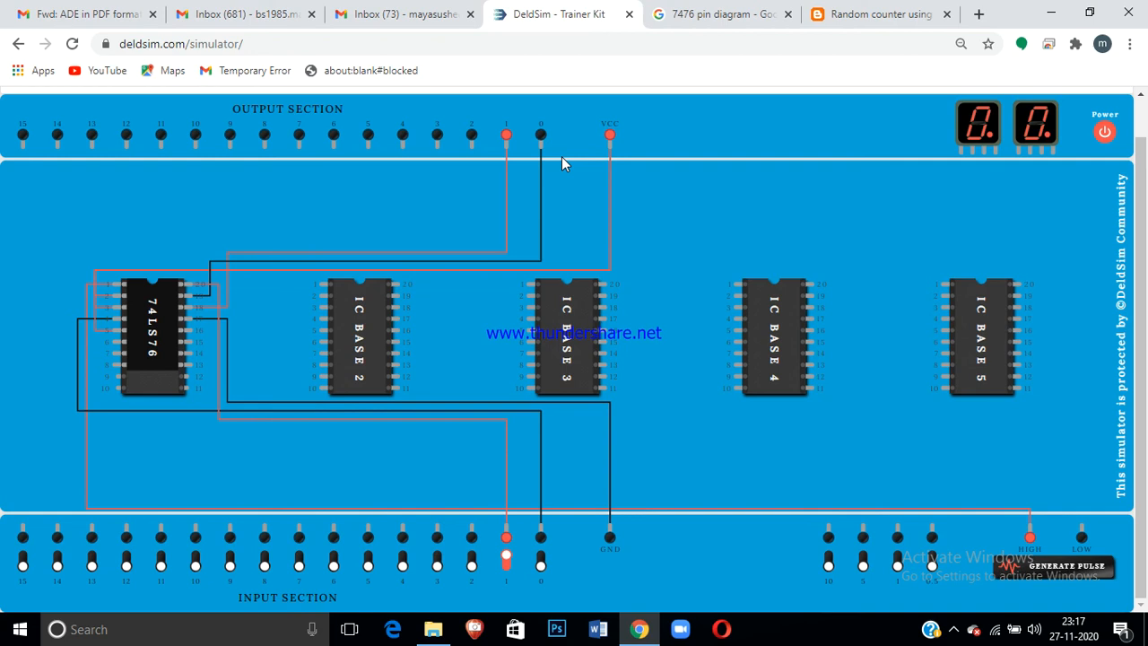
mouse_move(557, 154)
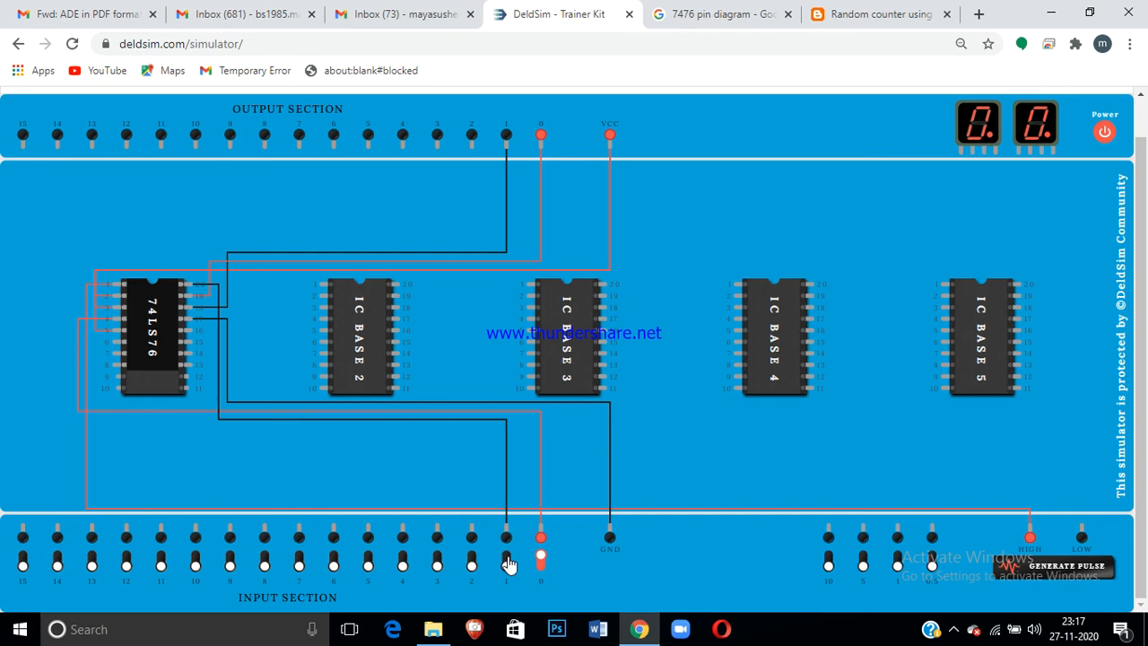
- Toggle the J/K input switches and apply a clock pulse, watching the output LEDs
click(505, 538)
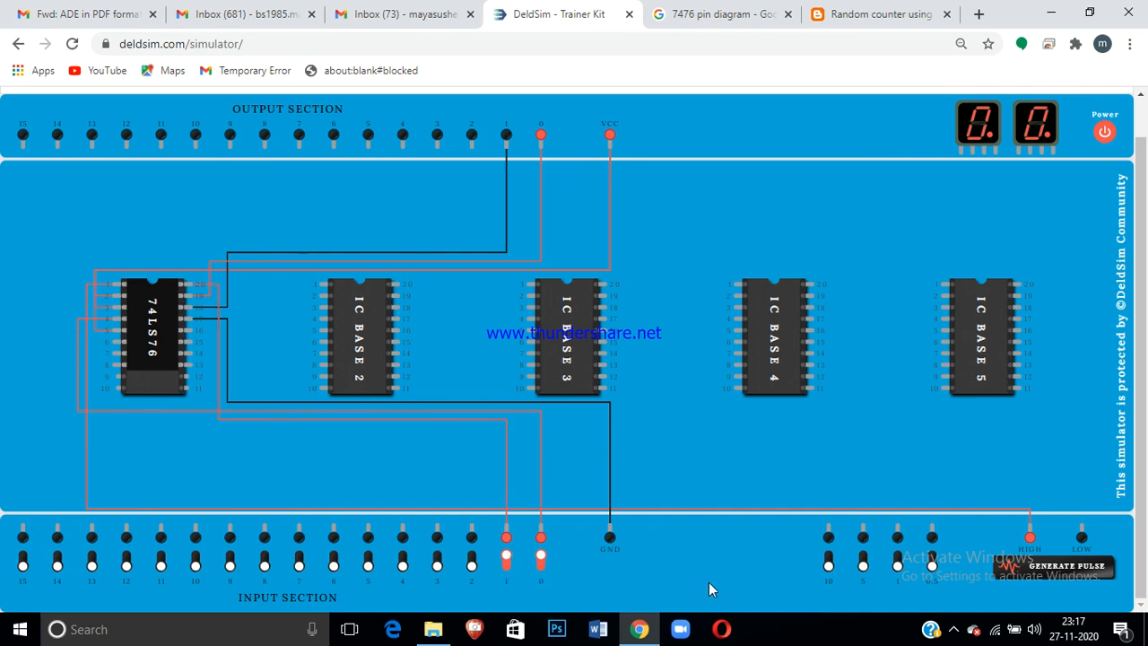
mouse_move(510, 161)
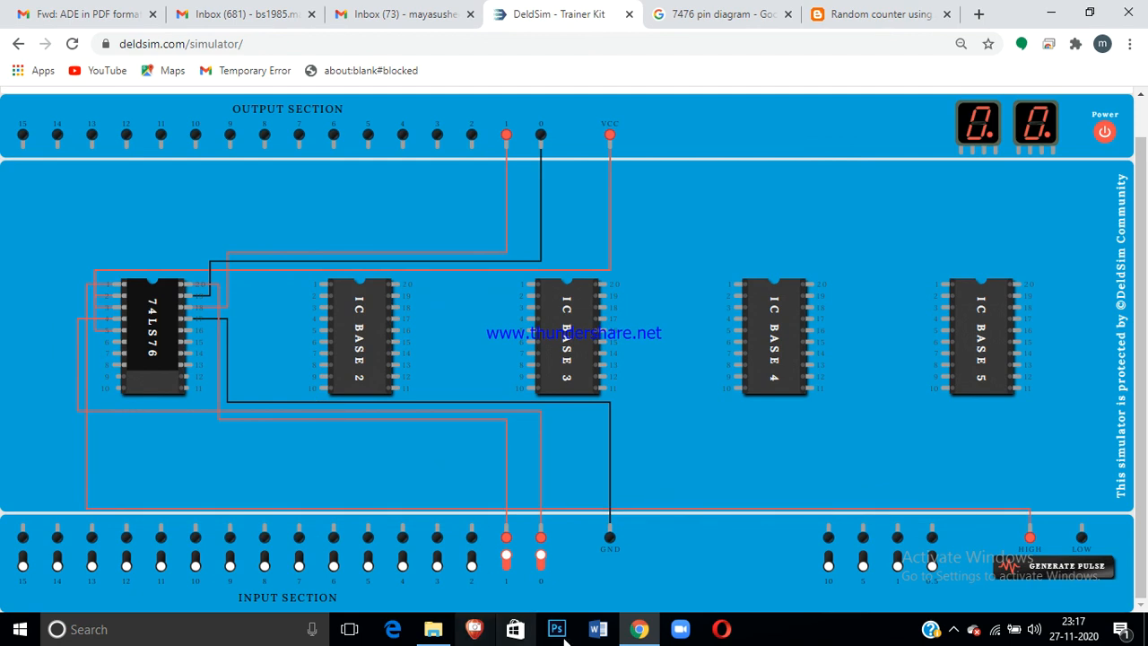
click(505, 538)
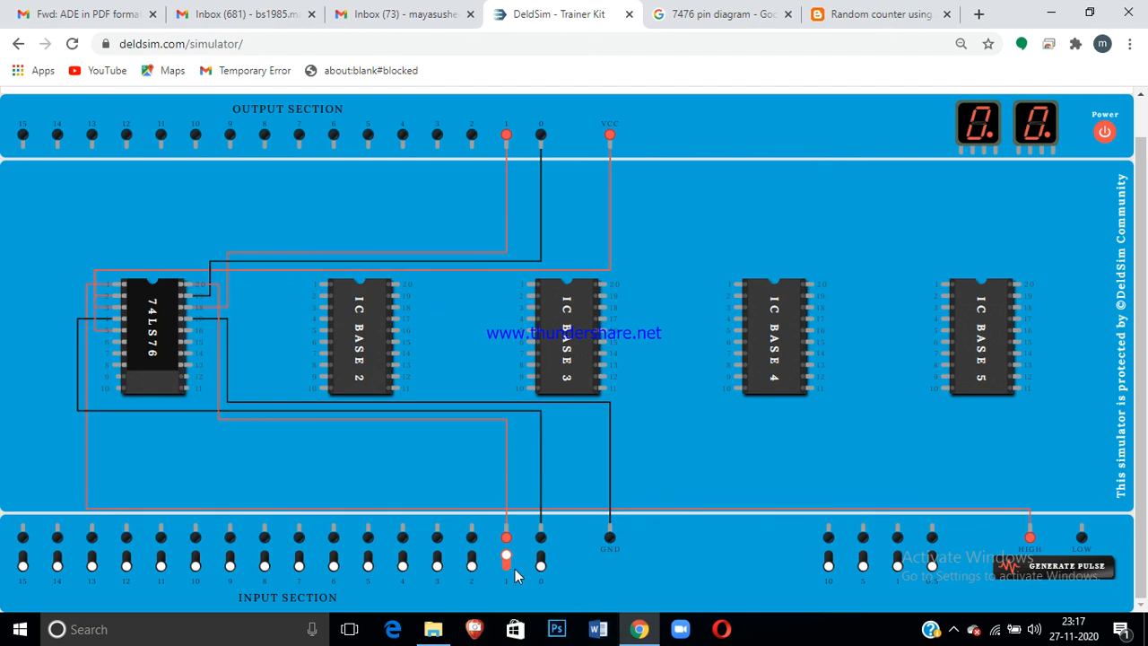
click(505, 555)
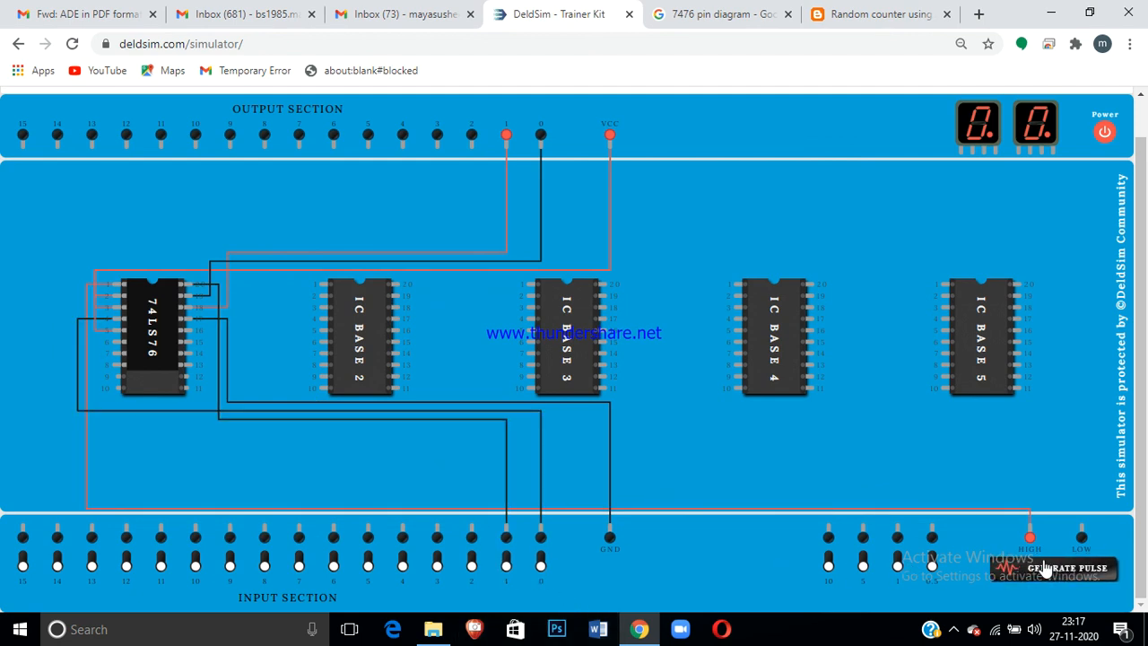
click(1067, 566)
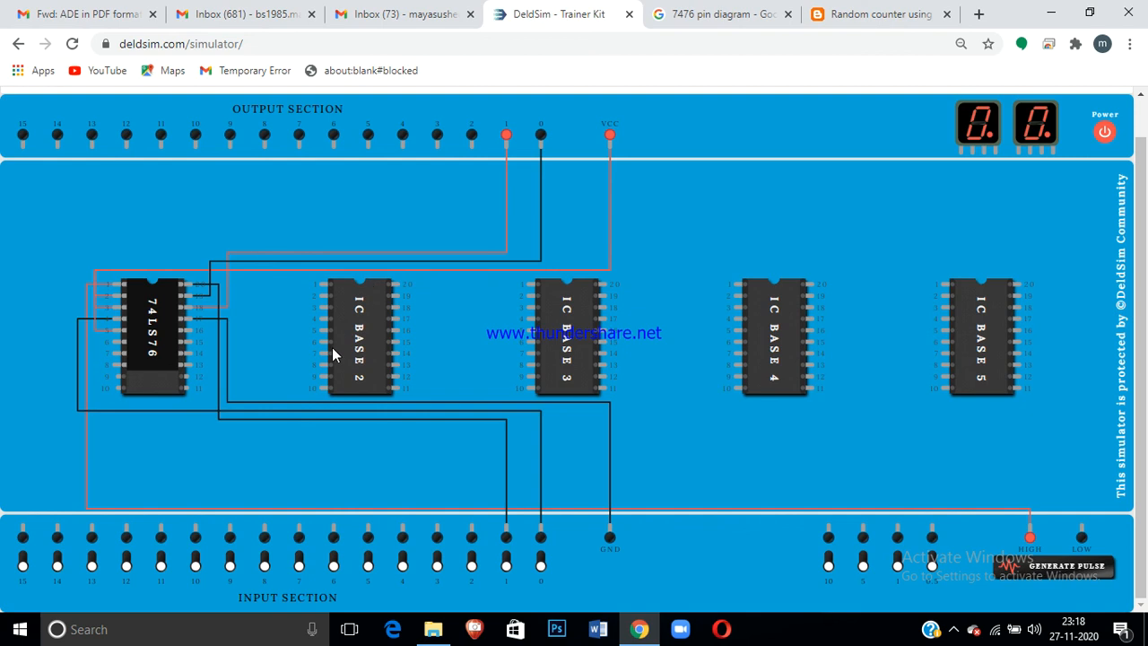
mouse_move(438, 327)
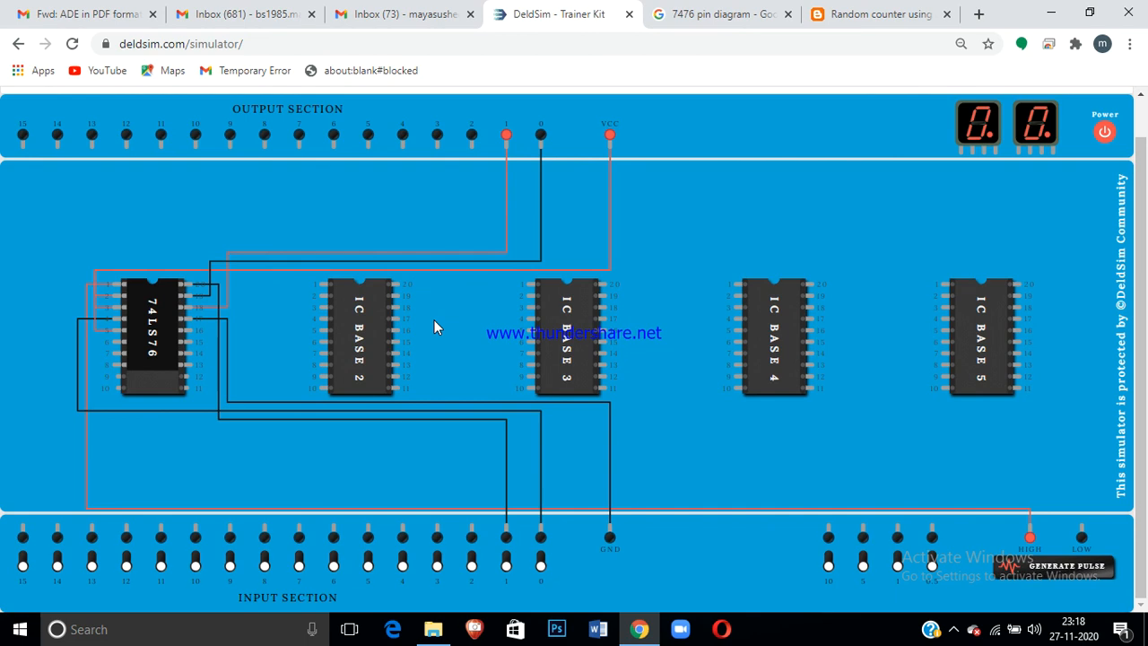
mouse_move(1087, 116)
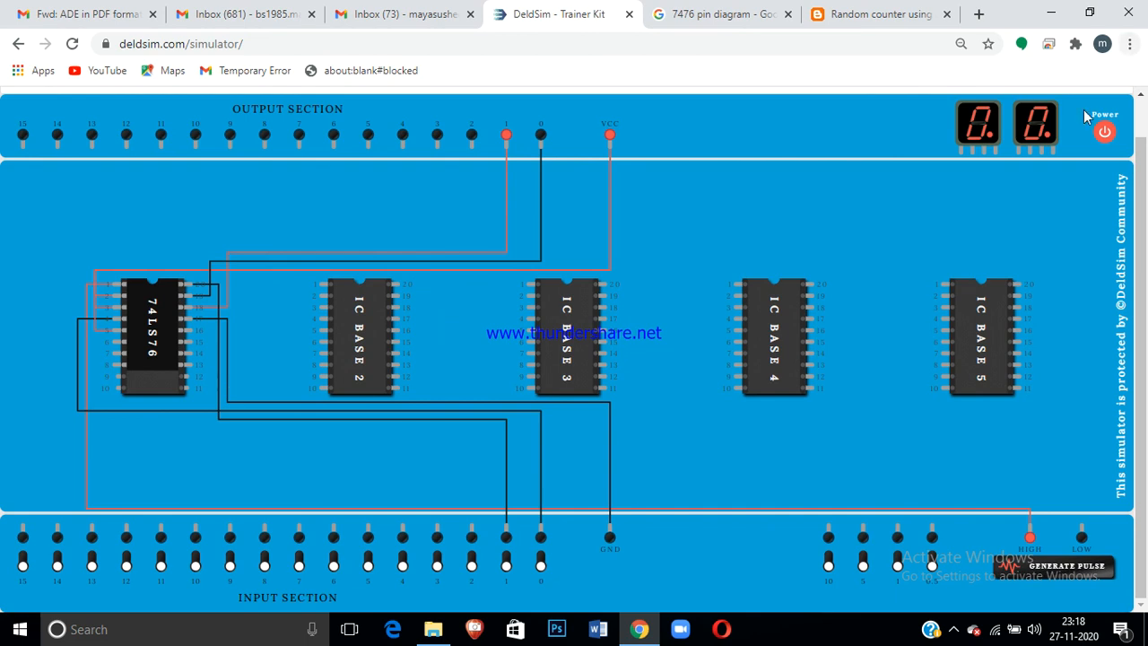